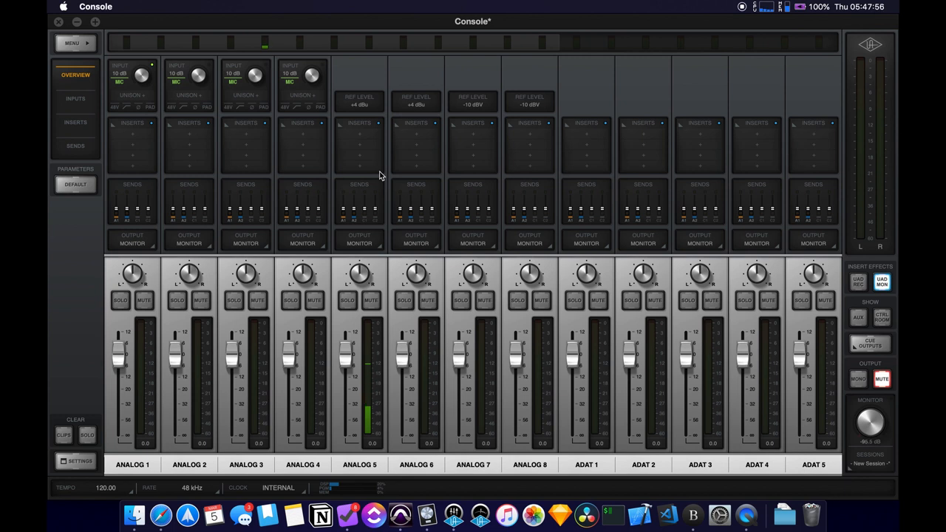
{"action": "mouse_move", "coordinate": [469, 346]}
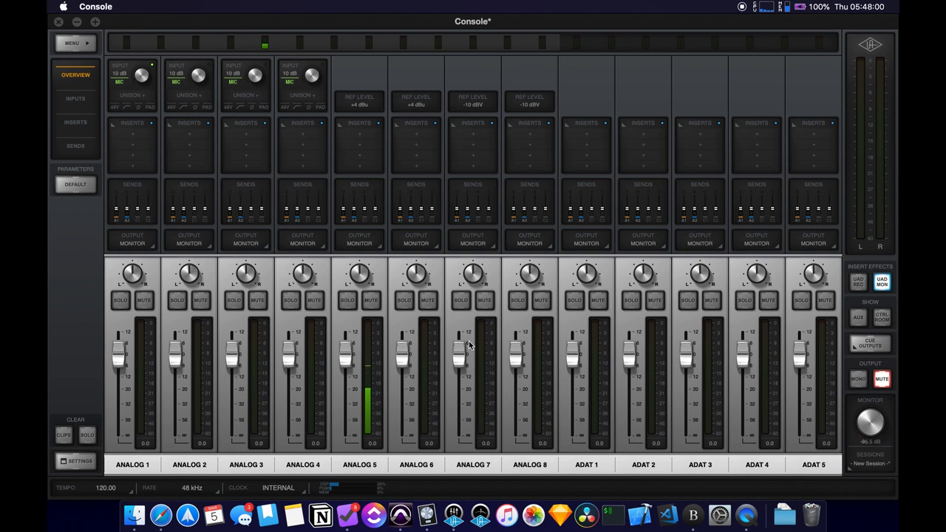
{"action": "mouse_move", "coordinate": [367, 46]}
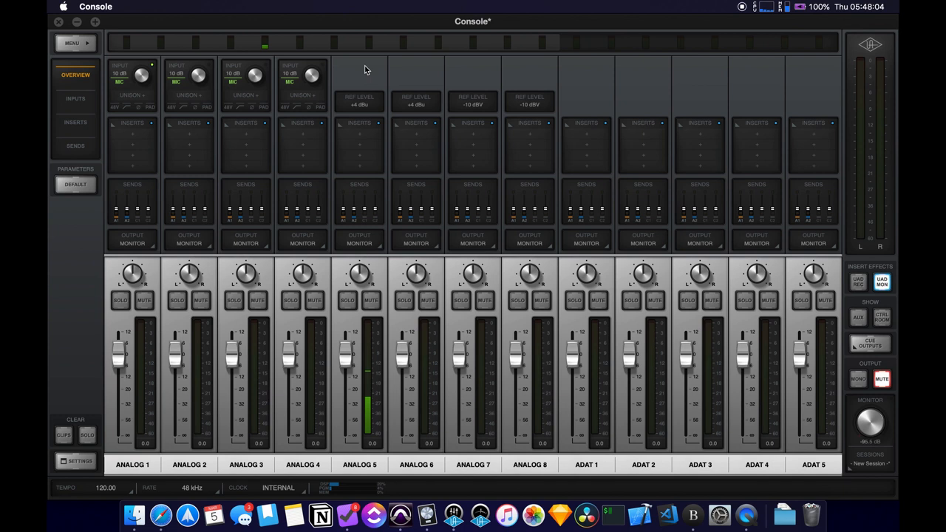
{"action": "mouse_move", "coordinate": [313, 284]}
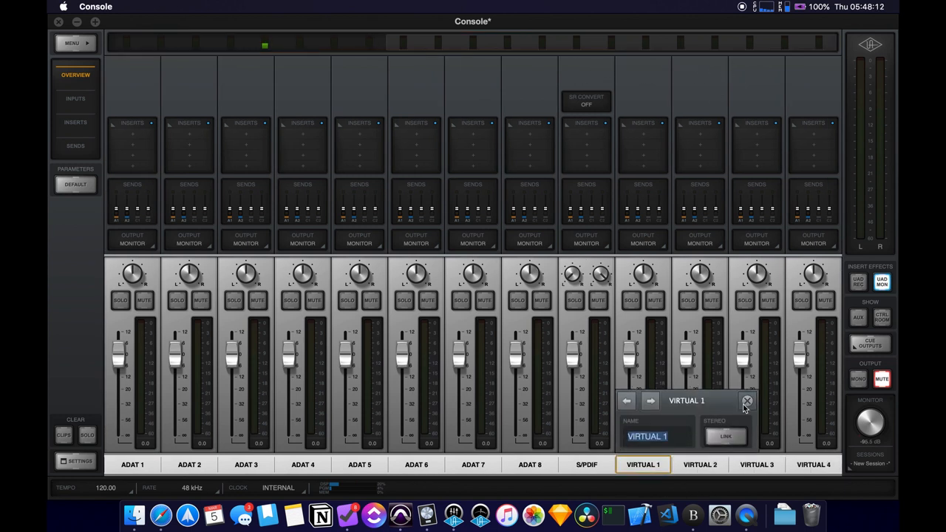
Link Virtual 1/2 into a stereo strip and name it Track
{"action": "left_click", "coordinate": [747, 401]}
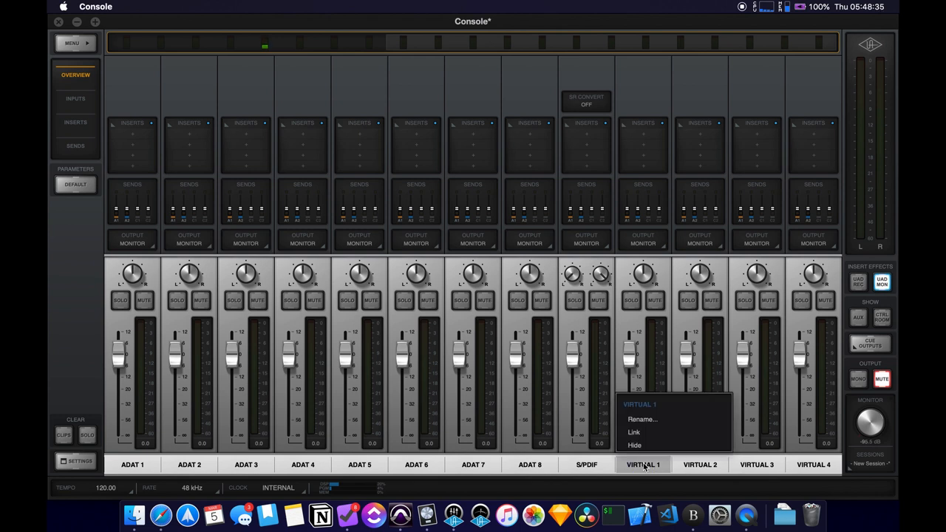
{"action": "left_click", "coordinate": [641, 420]}
{"action": "type", "text": "T"}
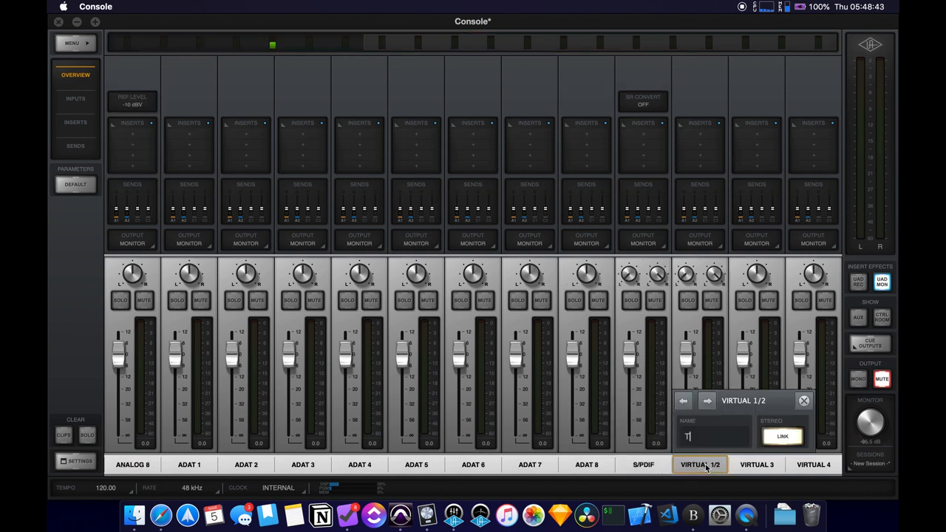
{"action": "type", "text": "rack"}
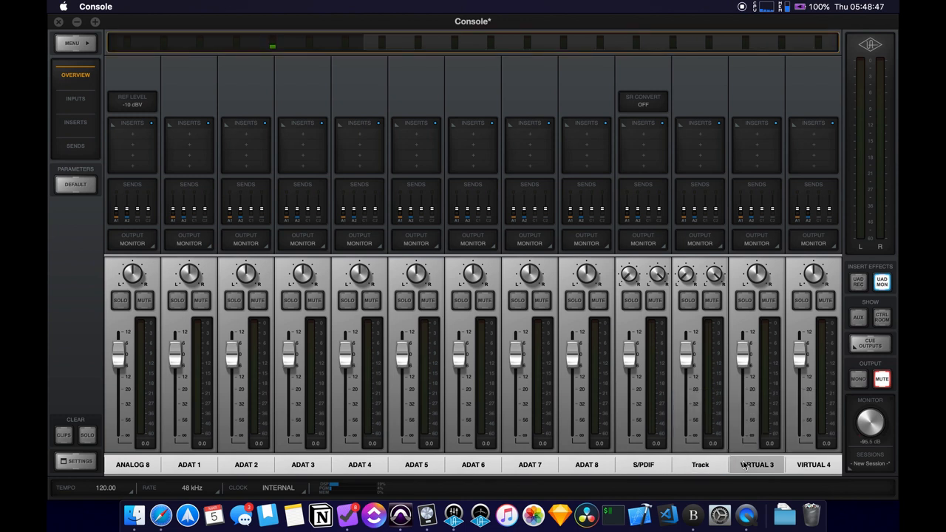
Link Virtual 3/4 into a stereo strip and name it Drums
{"action": "right_click", "coordinate": [757, 464]}
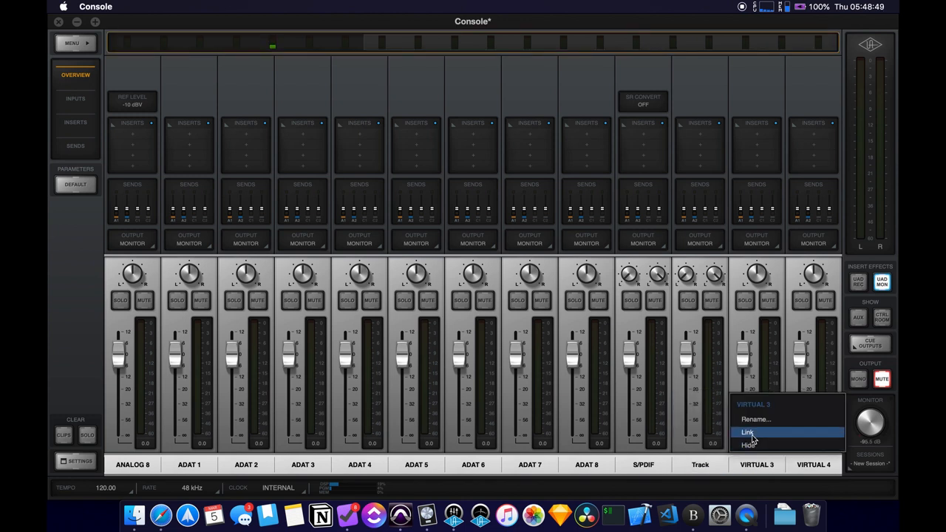
{"action": "left_click", "coordinate": [748, 432]}
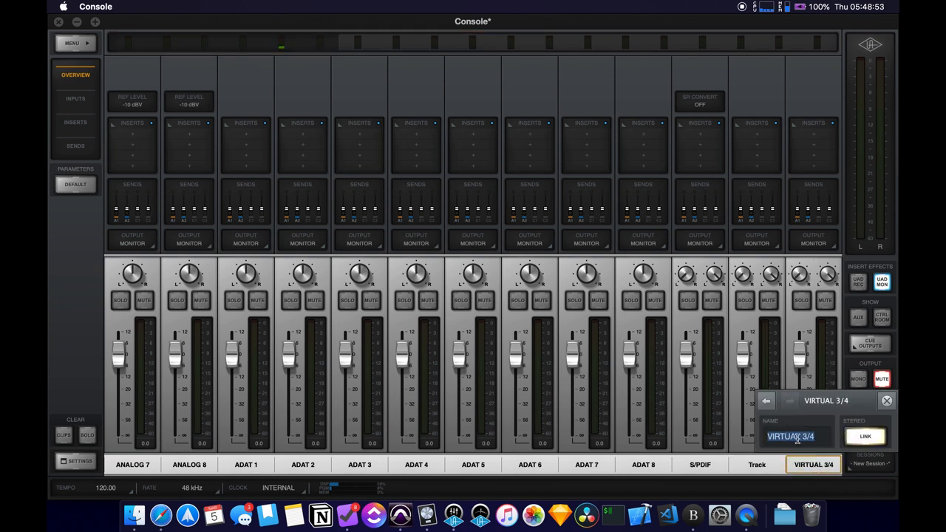
{"action": "type", "text": "Drums"}
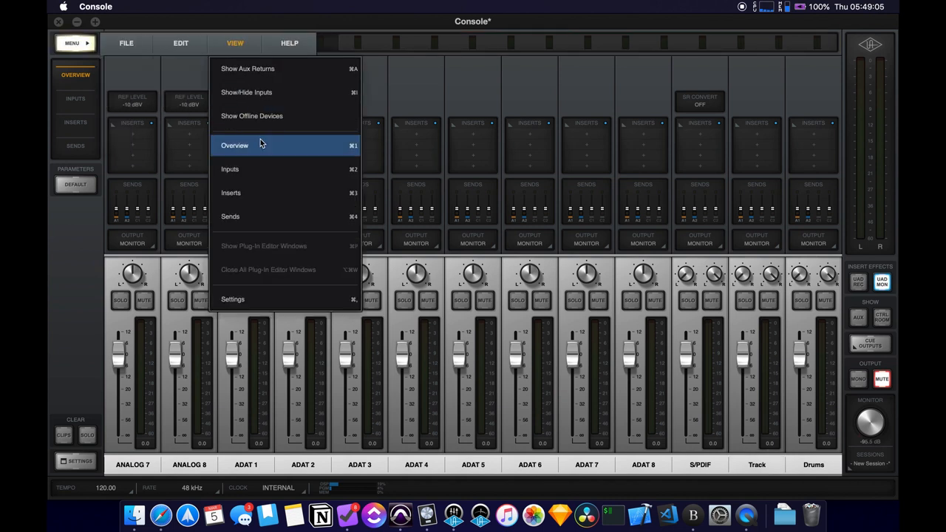
{"action": "left_click", "coordinate": [234, 298]}
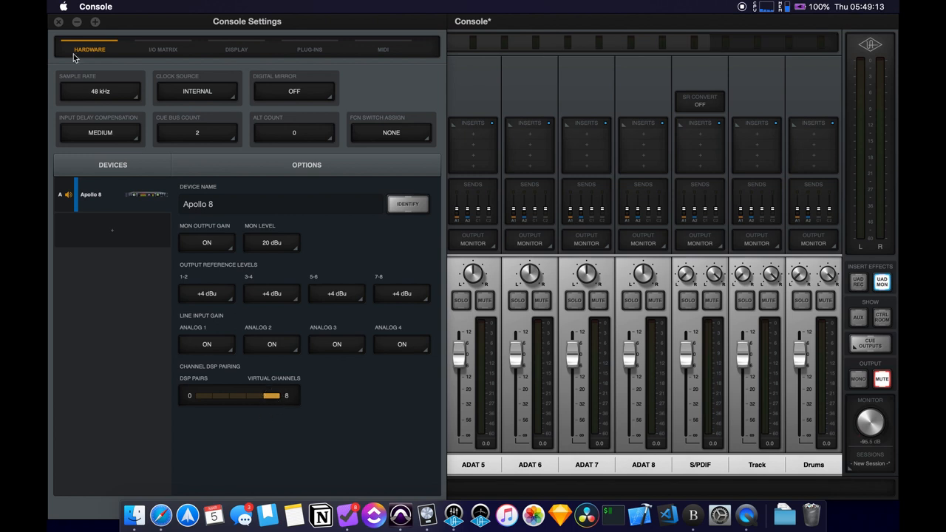
{"action": "left_click", "coordinate": [59, 23]}
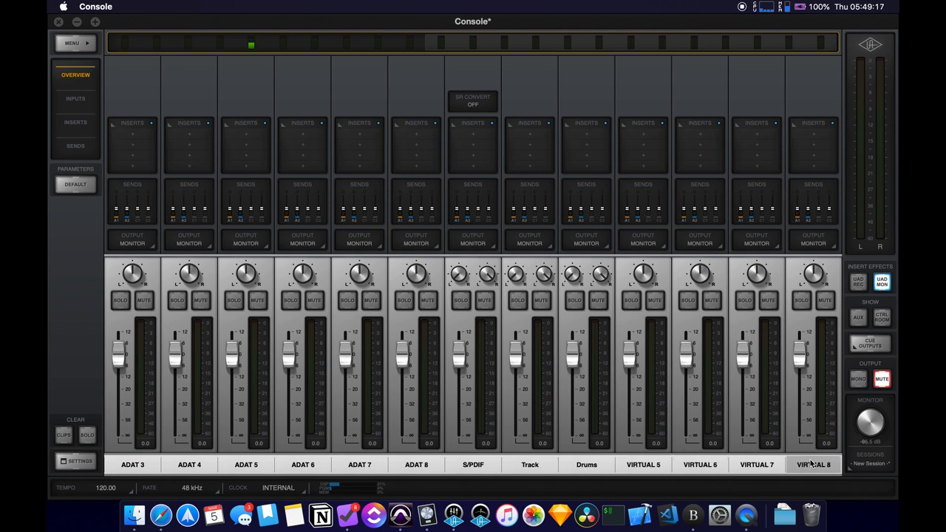
Rename the Virtual 8 channel to Click in its name field
{"action": "left_click", "coordinate": [585, 464]}
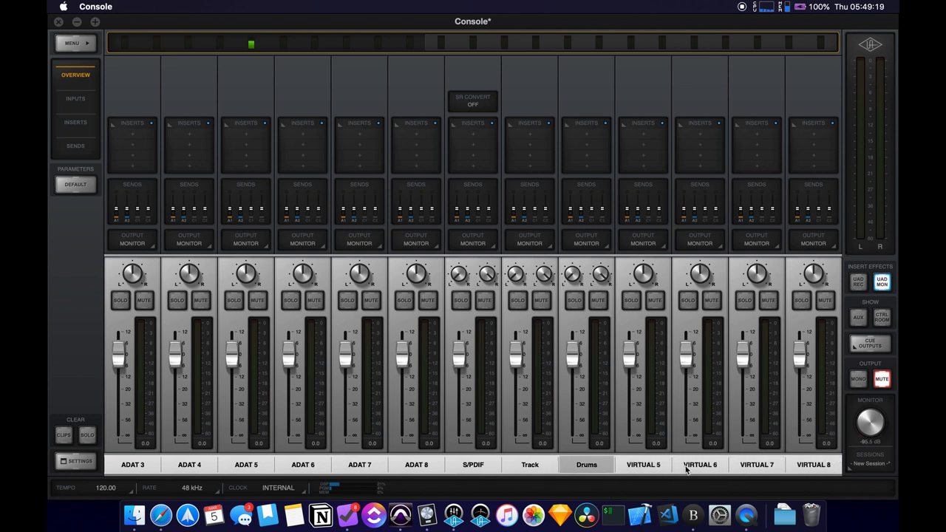
{"action": "left_click", "coordinate": [813, 464]}
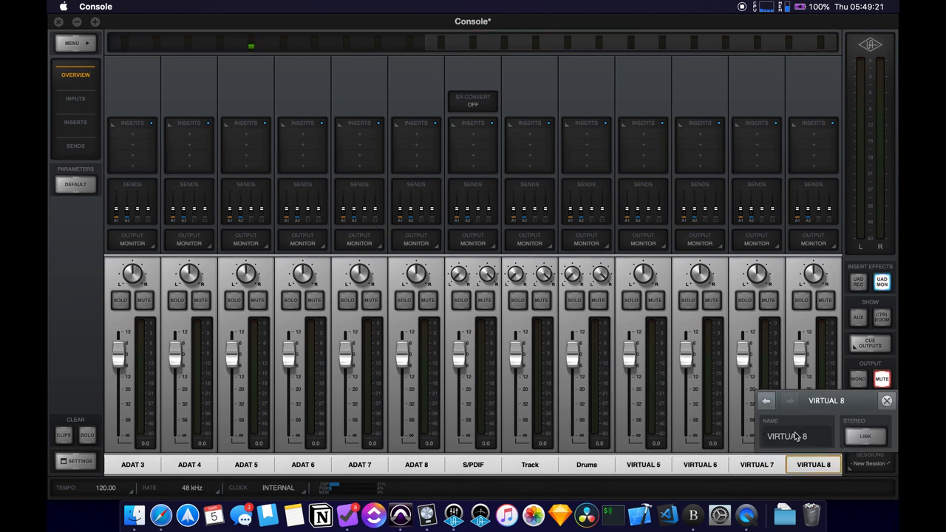
{"action": "type", "text": "Cl"}
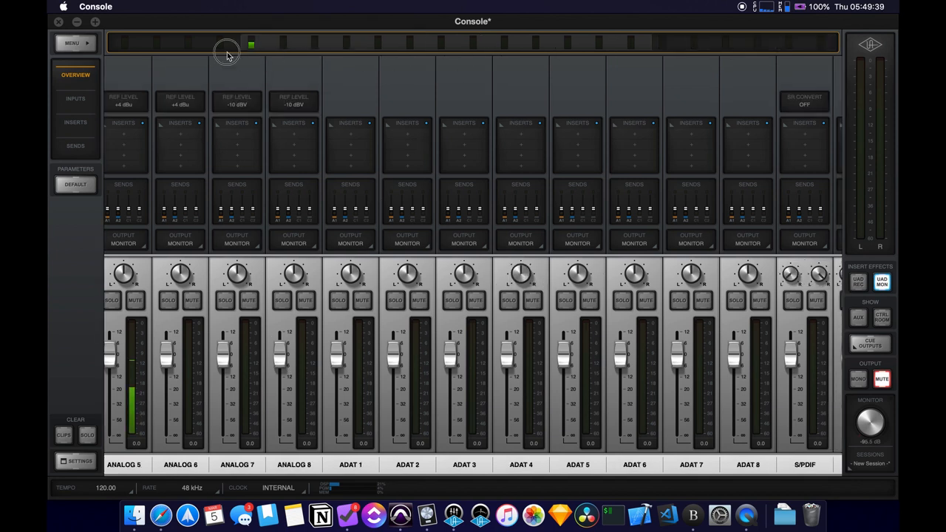
Use View > Show/Hide Inputs to hide the unused ADAT, S/PDIF and analog inputs
{"action": "left_click", "coordinate": [127, 42]}
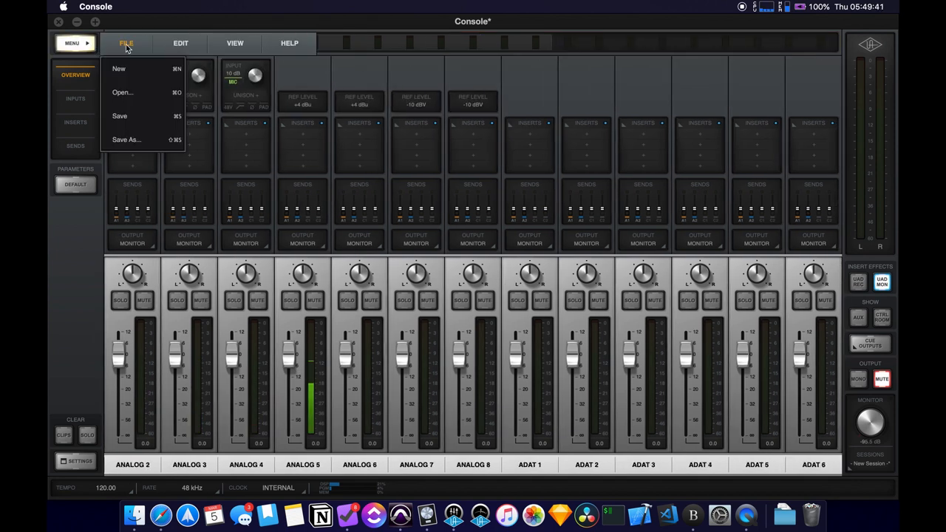
{"action": "left_click", "coordinate": [235, 43]}
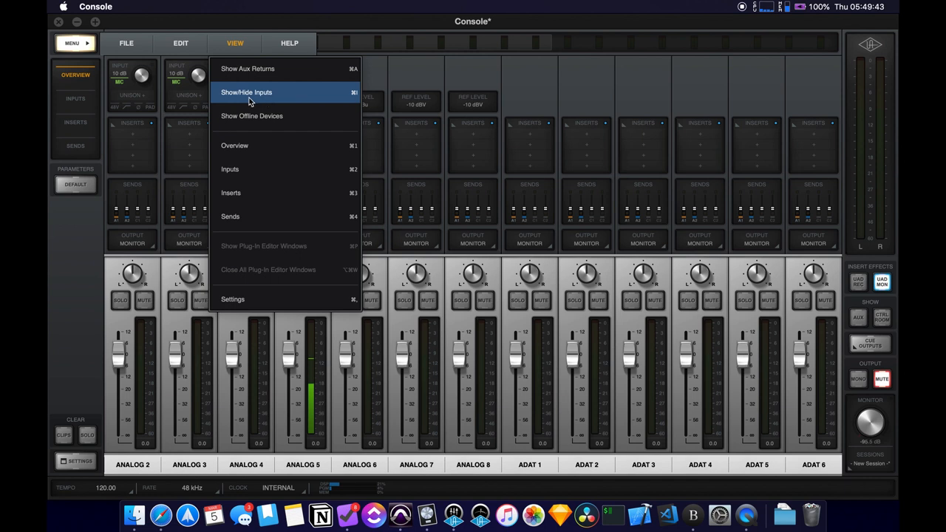
{"action": "left_click", "coordinate": [245, 92]}
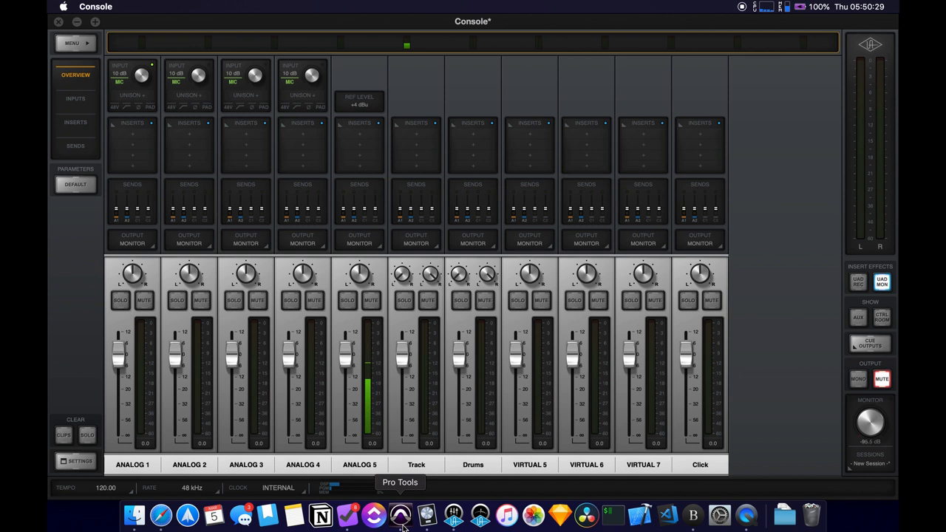
Switch to the Pro Tools Mix window and select the Organic 4 track
{"action": "left_click", "coordinate": [399, 514]}
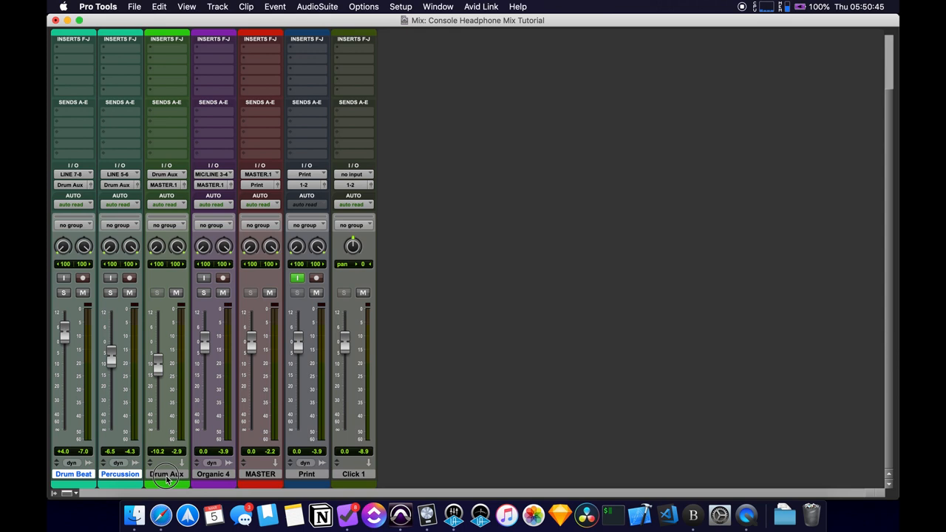
{"action": "double_click", "coordinate": [166, 473]}
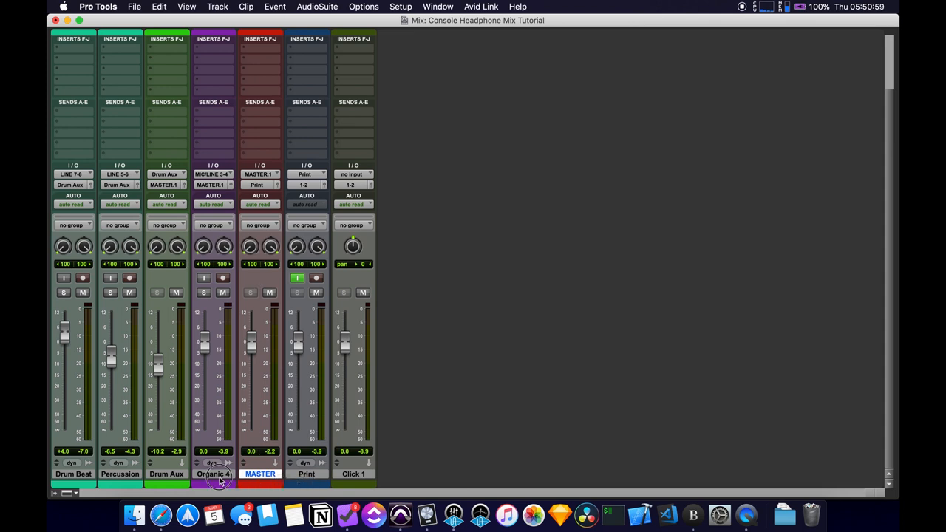
{"action": "left_click", "coordinate": [213, 473]}
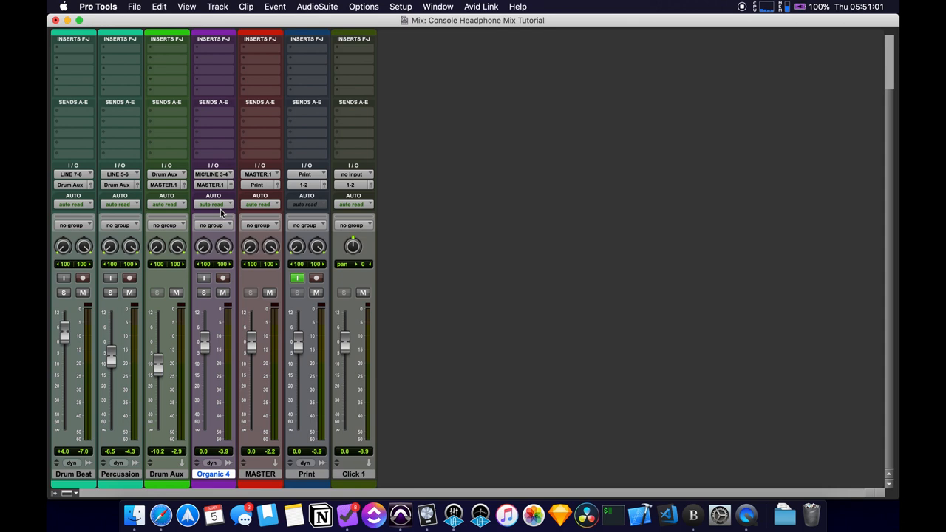
{"action": "mouse_move", "coordinate": [212, 185]}
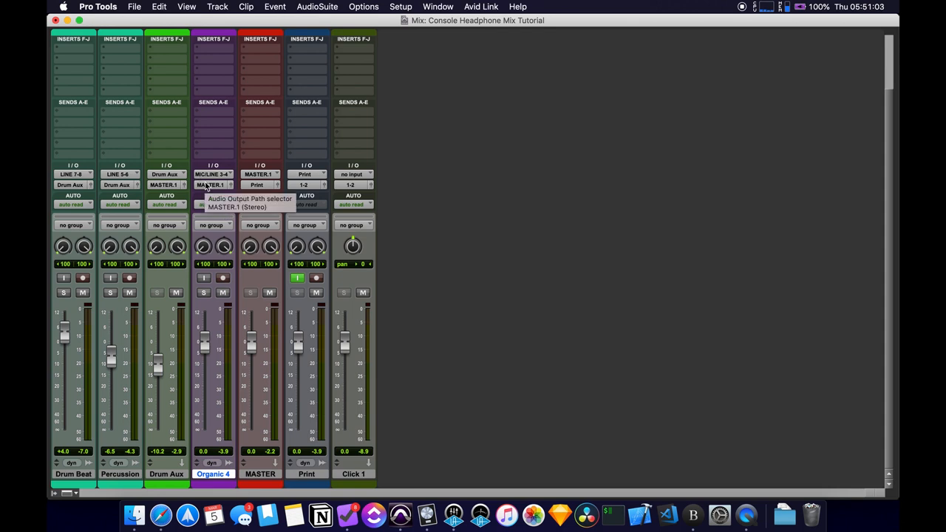
{"action": "mouse_move", "coordinate": [303, 200]}
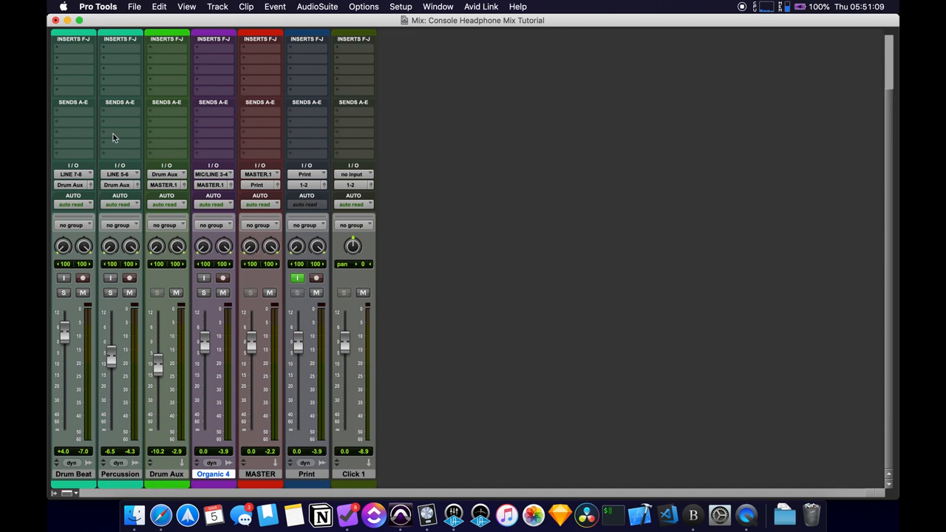
{"action": "mouse_move", "coordinate": [328, 144]}
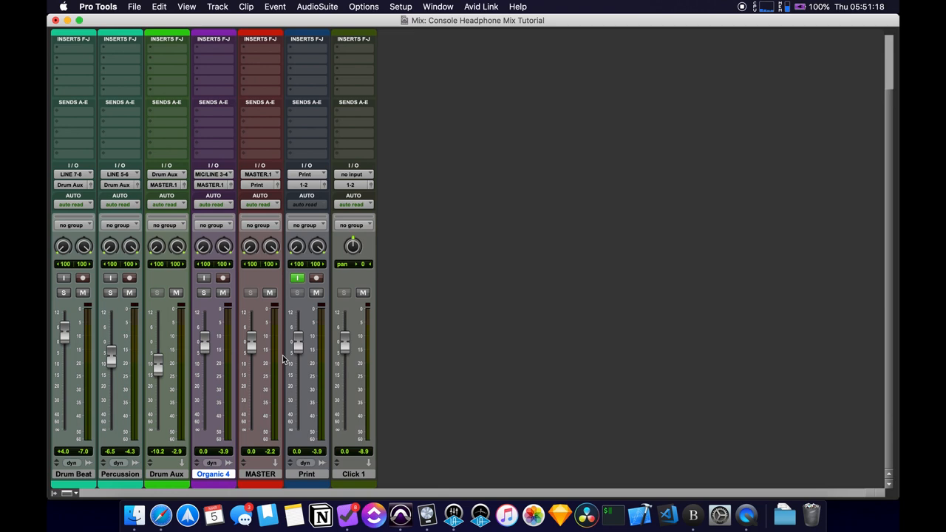
Route a MASTER track send to the UA Track (Stereo) output and close its window
{"action": "left_click", "coordinate": [260, 473]}
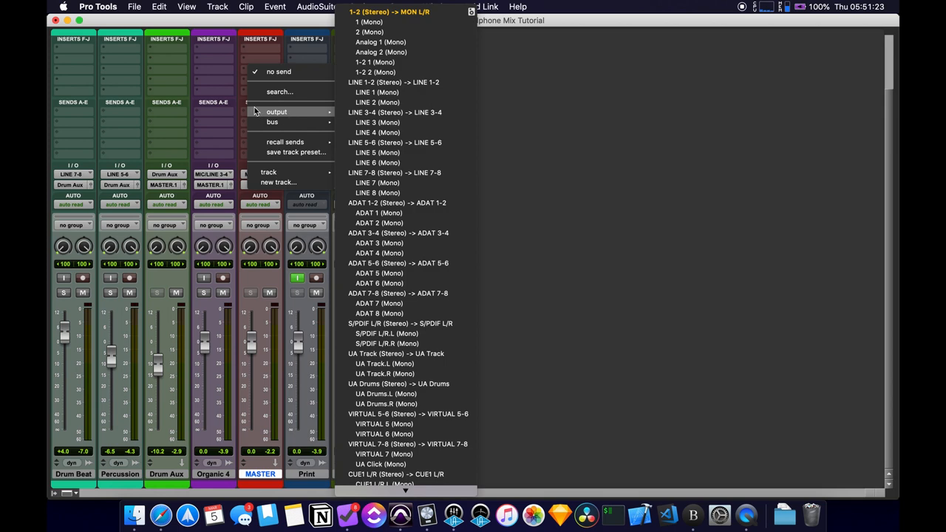
{"action": "mouse_move", "coordinate": [405, 41]}
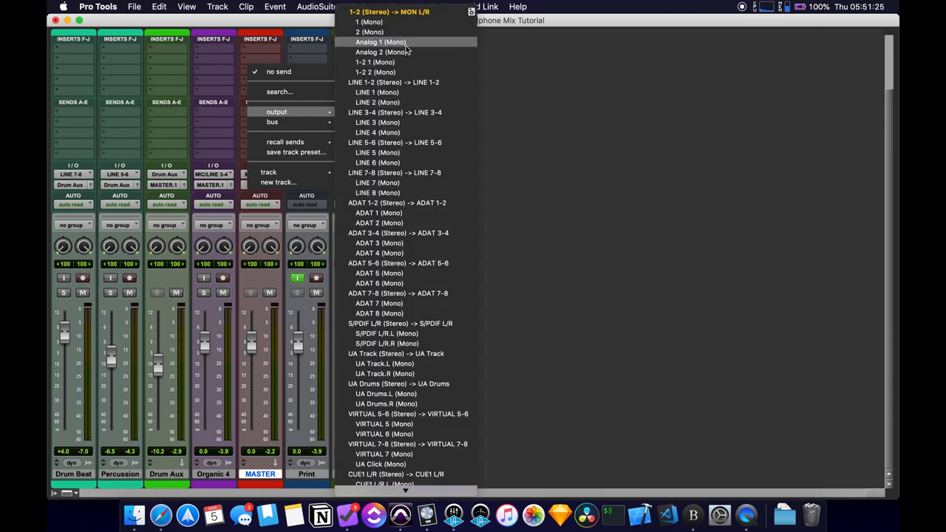
{"action": "mouse_move", "coordinate": [400, 202]}
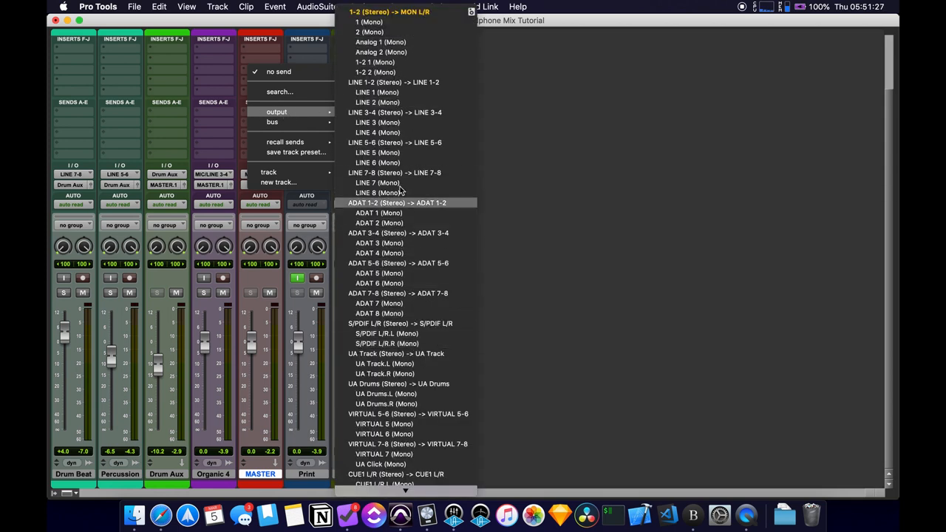
{"action": "mouse_move", "coordinate": [396, 353]}
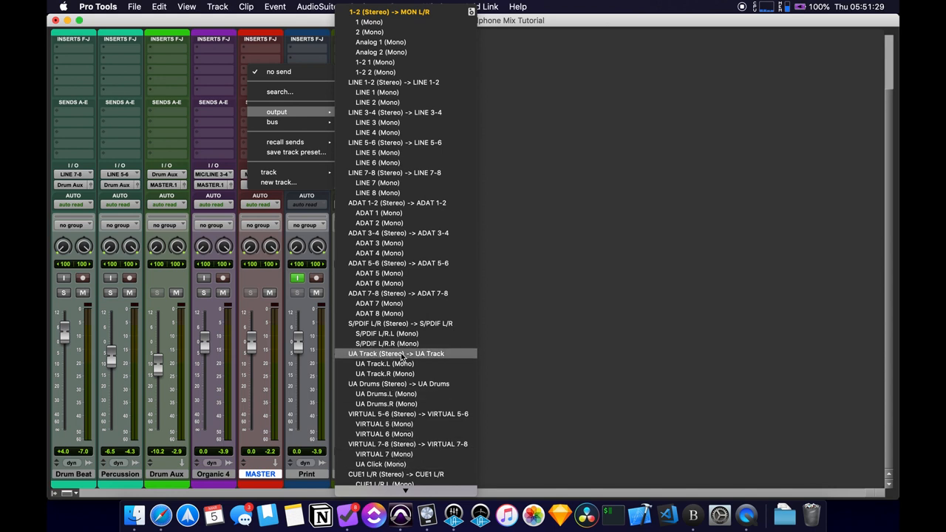
{"action": "mouse_move", "coordinate": [396, 362]}
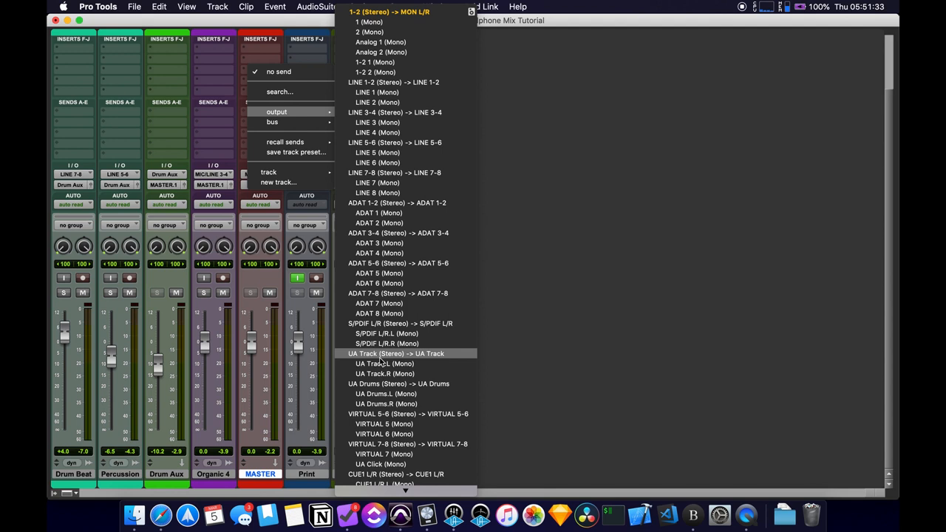
{"action": "mouse_move", "coordinate": [393, 372]}
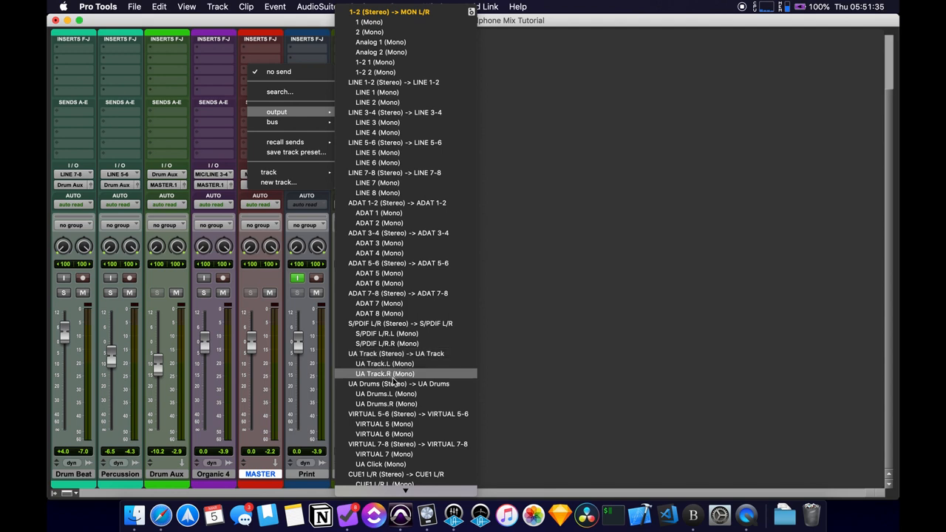
{"action": "mouse_move", "coordinate": [392, 446]}
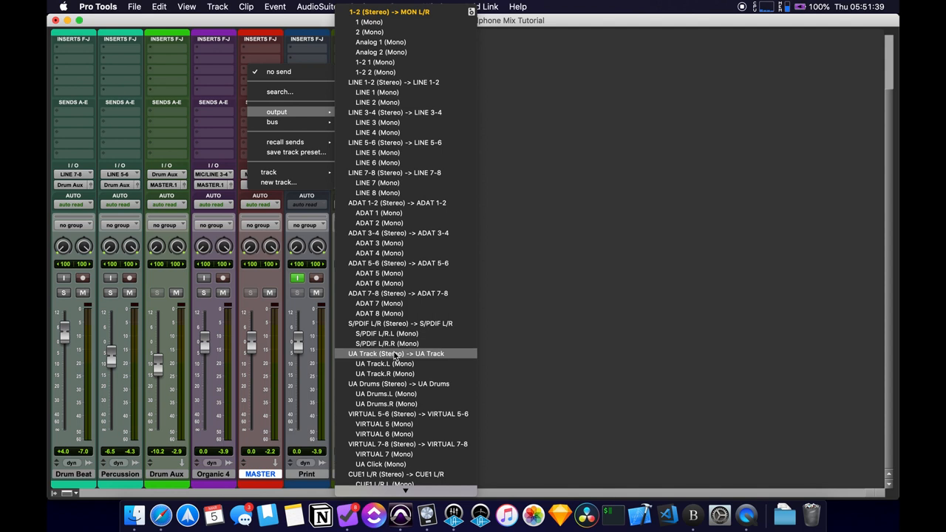
{"action": "left_click", "coordinate": [396, 353]}
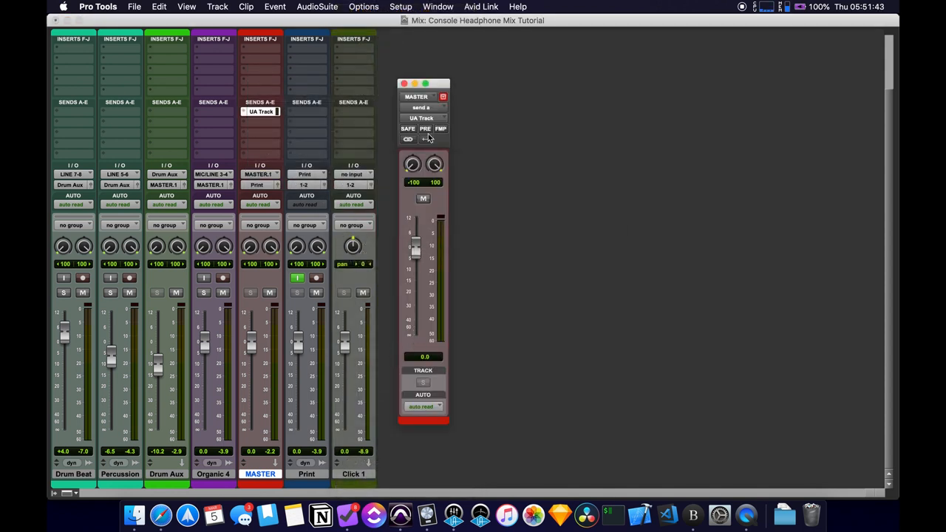
{"action": "left_click", "coordinate": [426, 129]}
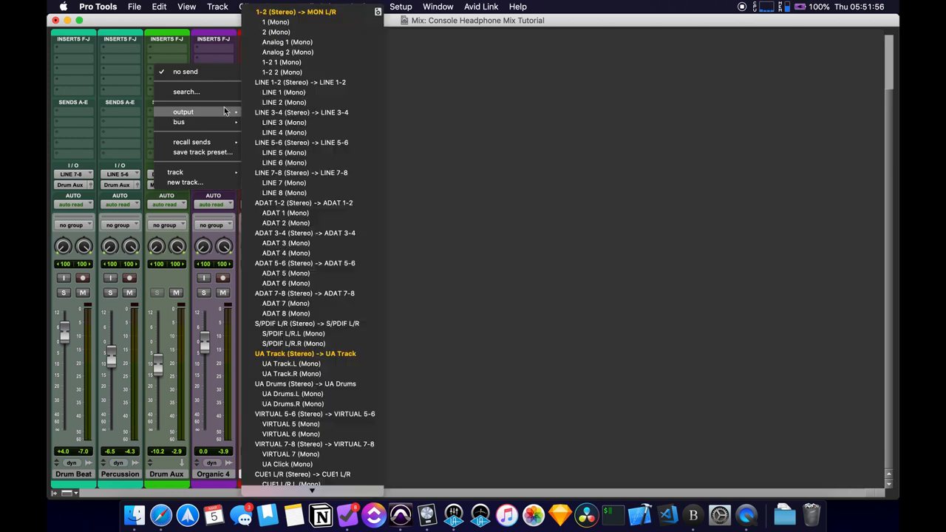
{"action": "mouse_move", "coordinate": [305, 384]}
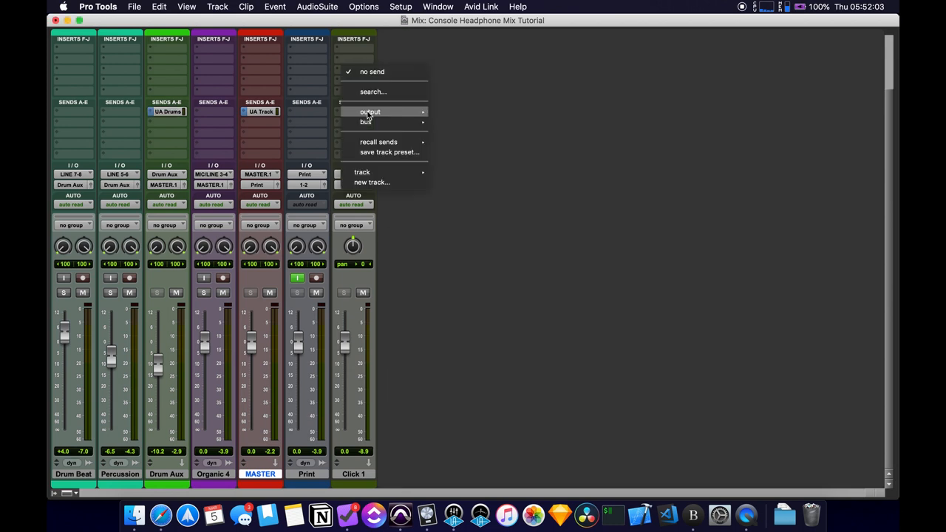
Route the Click 1 send to UA Click (Mono), close its window and check its options
{"action": "left_click", "coordinate": [369, 112]}
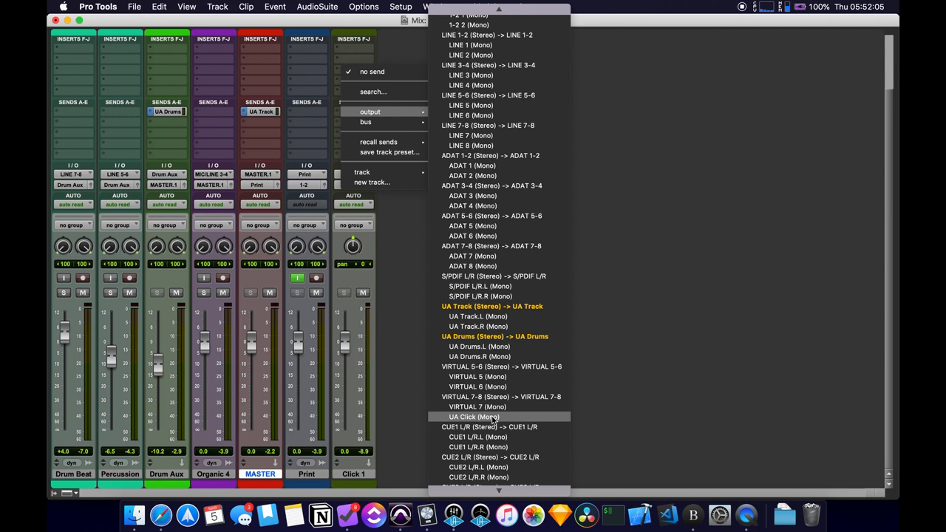
{"action": "left_click", "coordinate": [473, 416]}
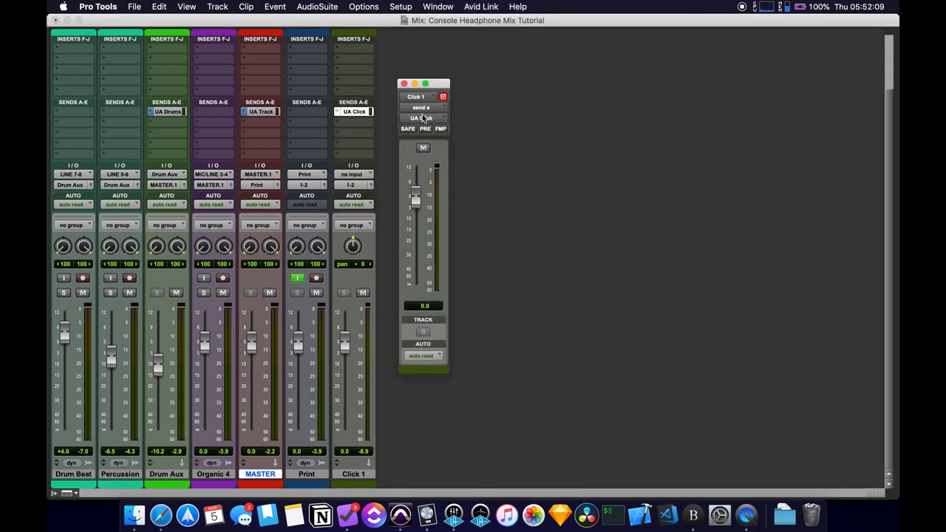
{"action": "left_click", "coordinate": [425, 127]}
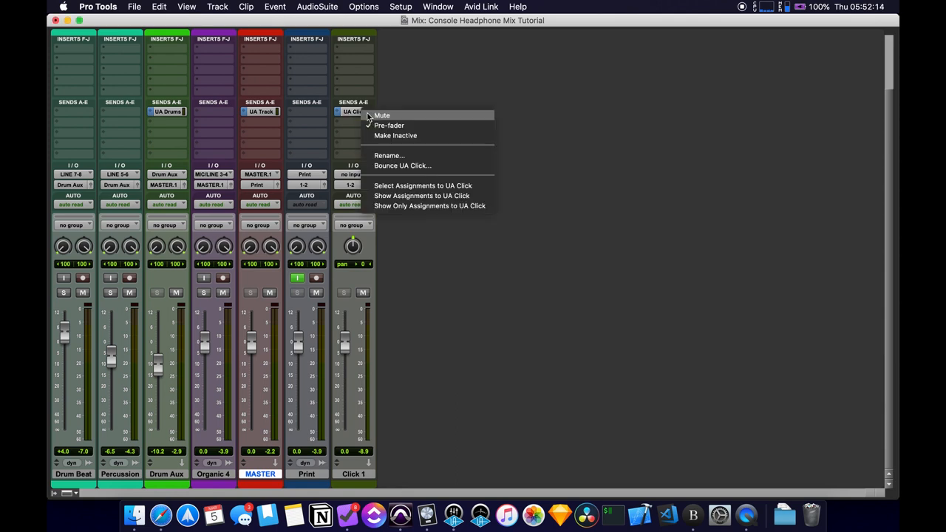
{"action": "mouse_move", "coordinate": [387, 156]}
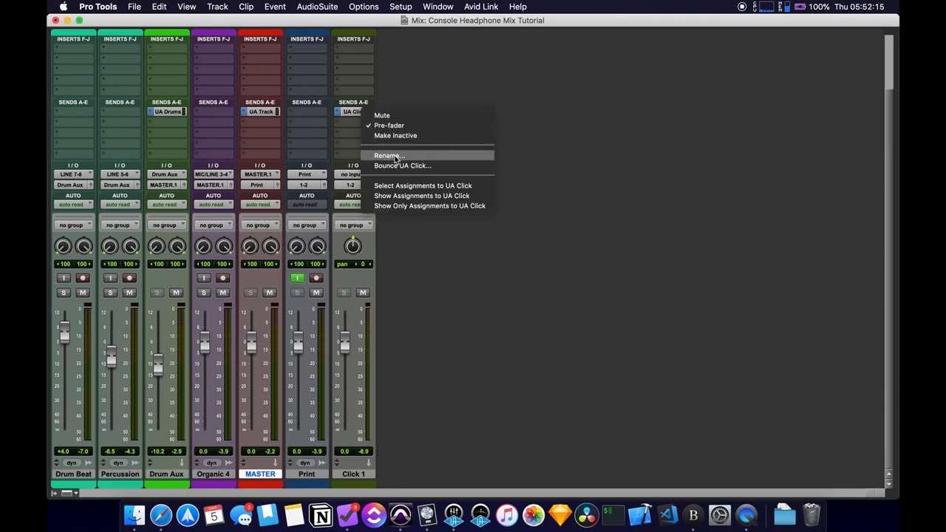
{"action": "left_click", "coordinate": [387, 155]}
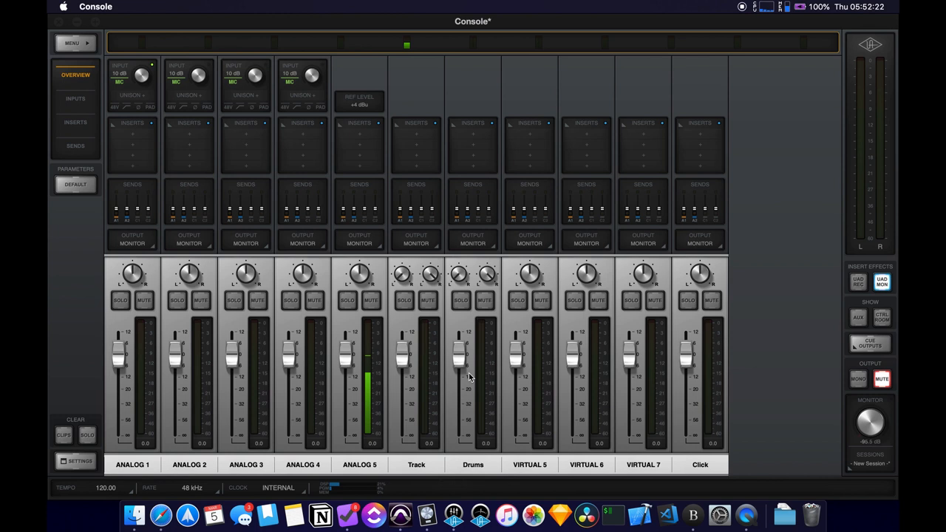
Return from UA Console to the Pro Tools Mix window
{"action": "left_click", "coordinate": [473, 464]}
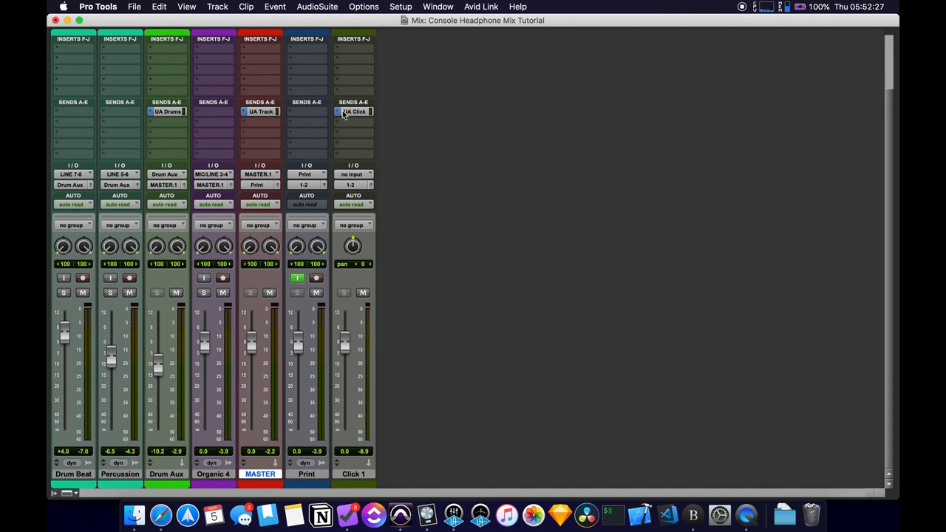
{"action": "mouse_move", "coordinate": [175, 115]}
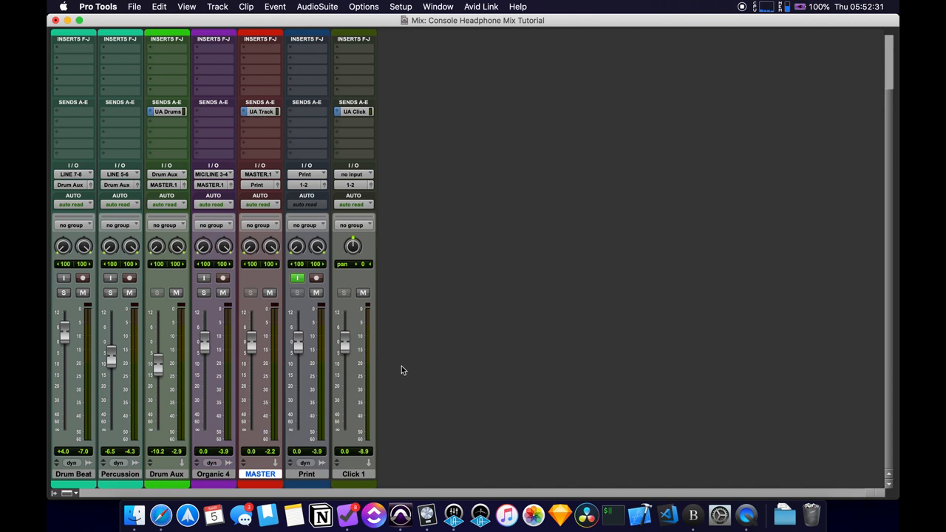
{"action": "mouse_move", "coordinate": [416, 219]}
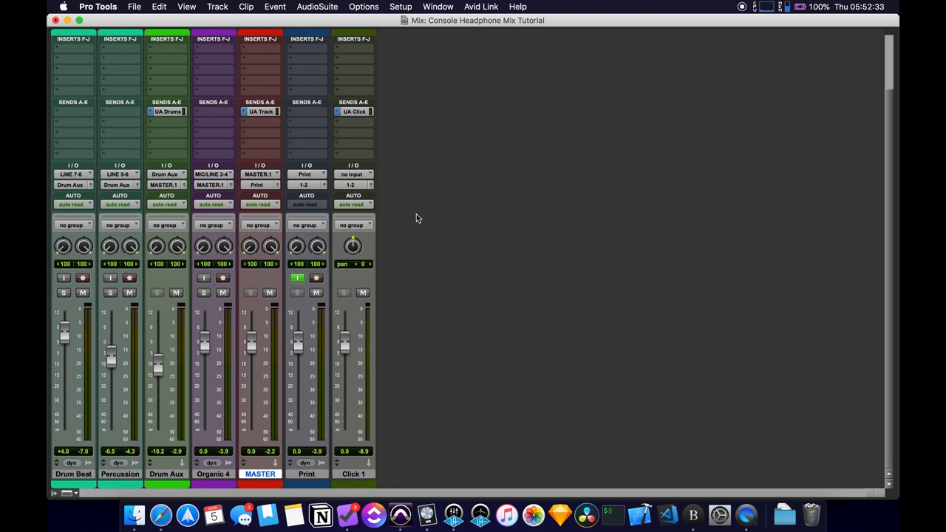
{"action": "mouse_move", "coordinate": [454, 514]}
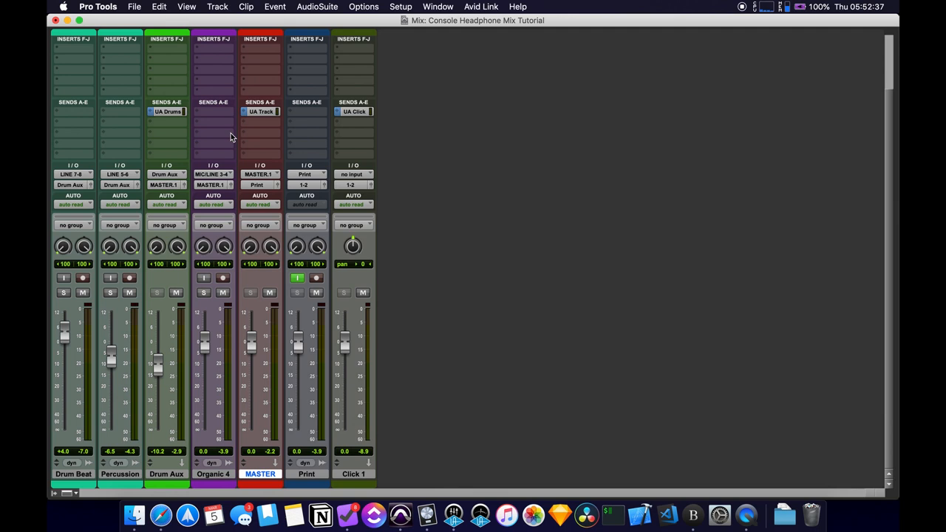
{"action": "mouse_move", "coordinate": [300, 119]}
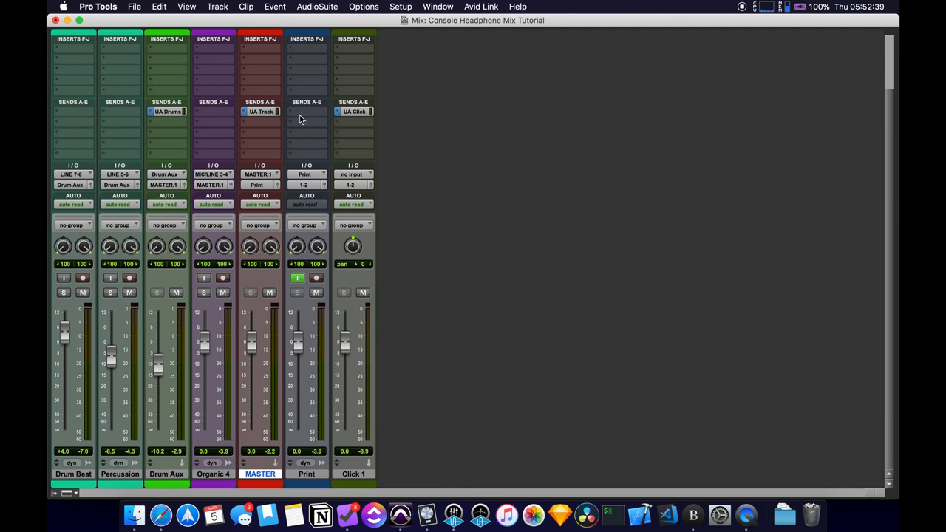
Bring up the Pro Tools Edit window with the session's tracks and clips
{"action": "left_click", "coordinate": [354, 113]}
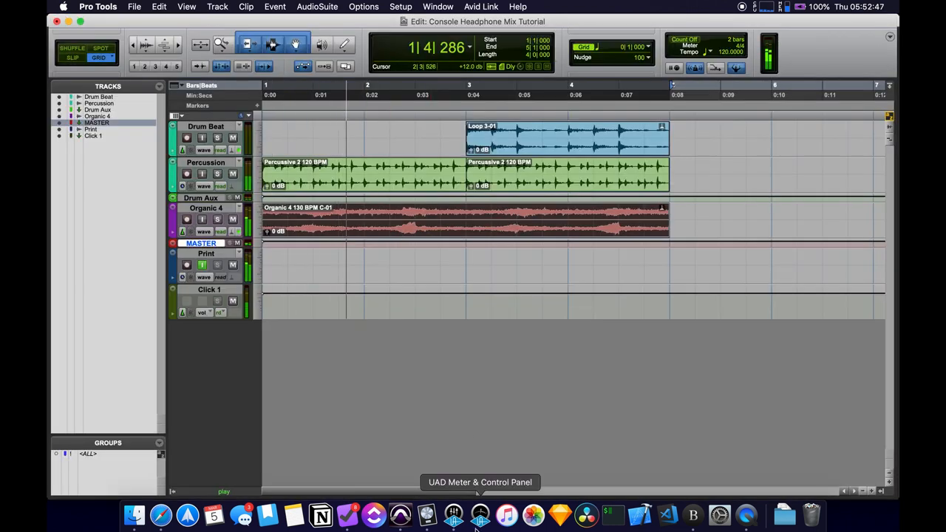
Switch to UA Console via the UAD Meter & Control Panel Dock icon
{"action": "left_click", "coordinate": [479, 514]}
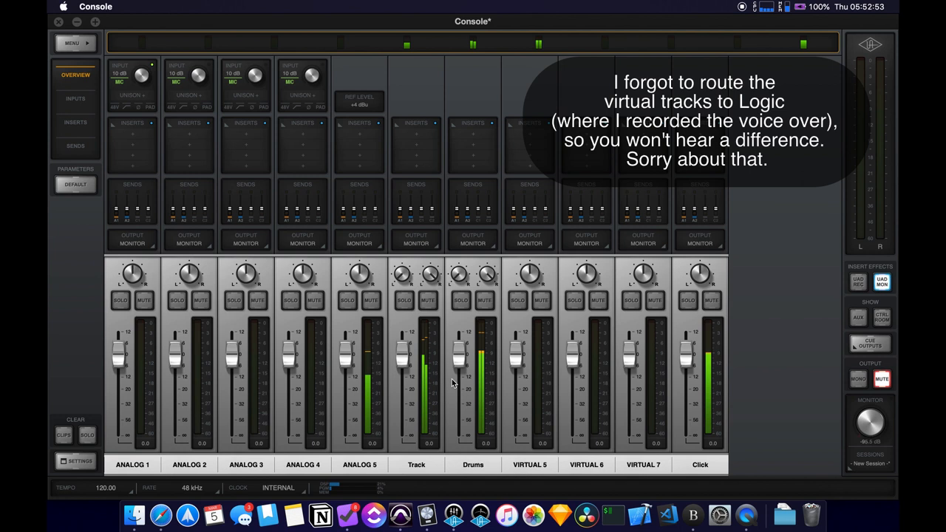
{"action": "mouse_move", "coordinate": [490, 343]}
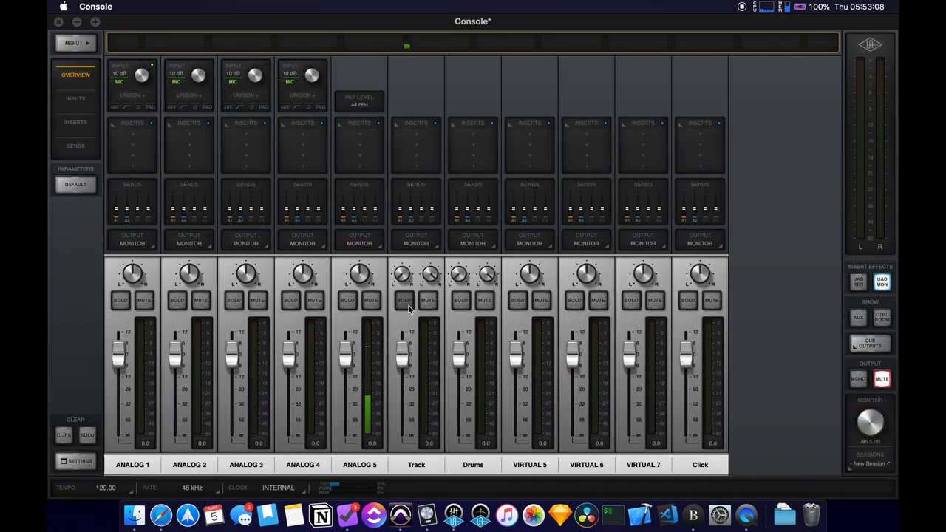
Mute the Track and Drums channel strips, leaving Click unmuted
{"action": "left_click", "coordinate": [428, 300]}
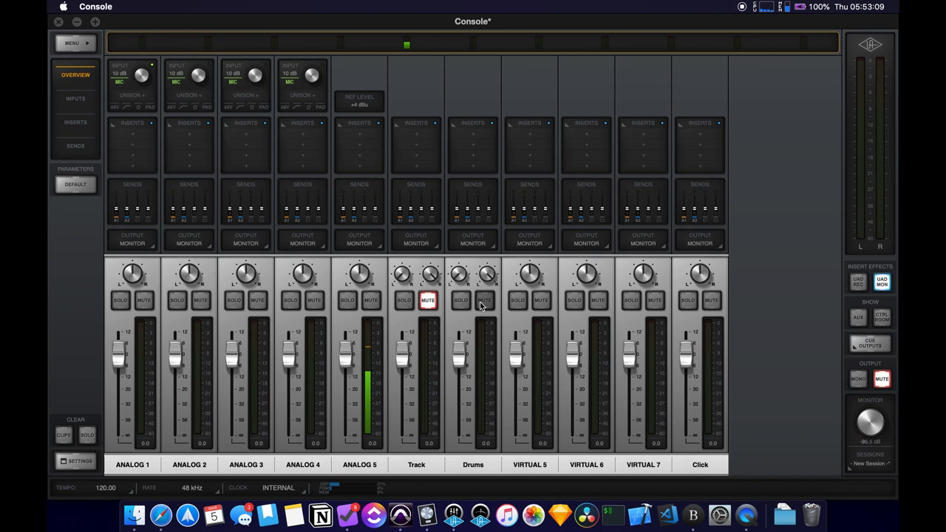
{"action": "left_click", "coordinate": [485, 300]}
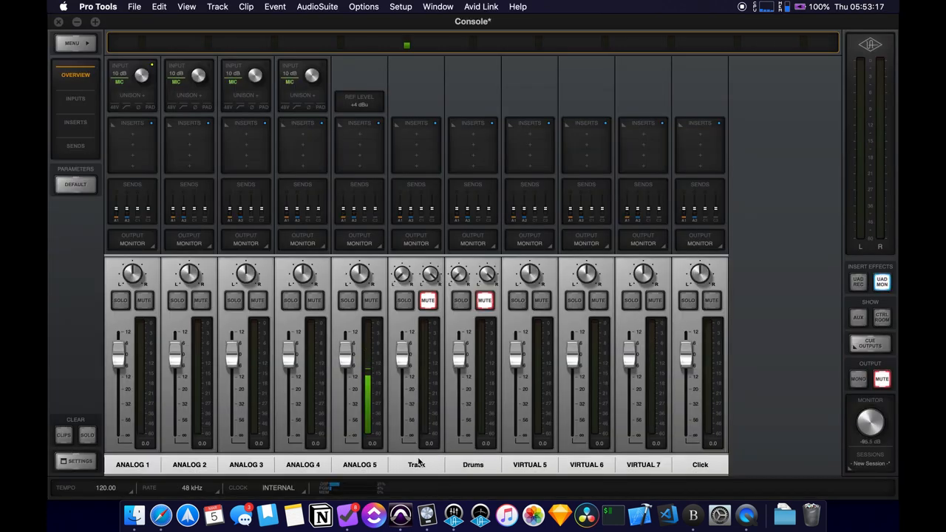
{"action": "left_click", "coordinate": [711, 302]}
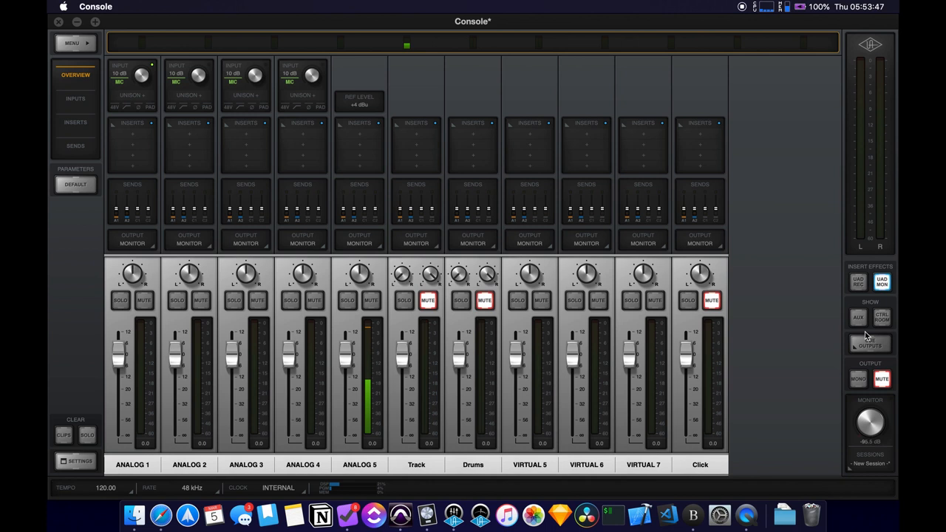
Enable the Cue 2 headphone mix in Cue Outputs and show the Drums channel's send levels
{"action": "left_click", "coordinate": [869, 343]}
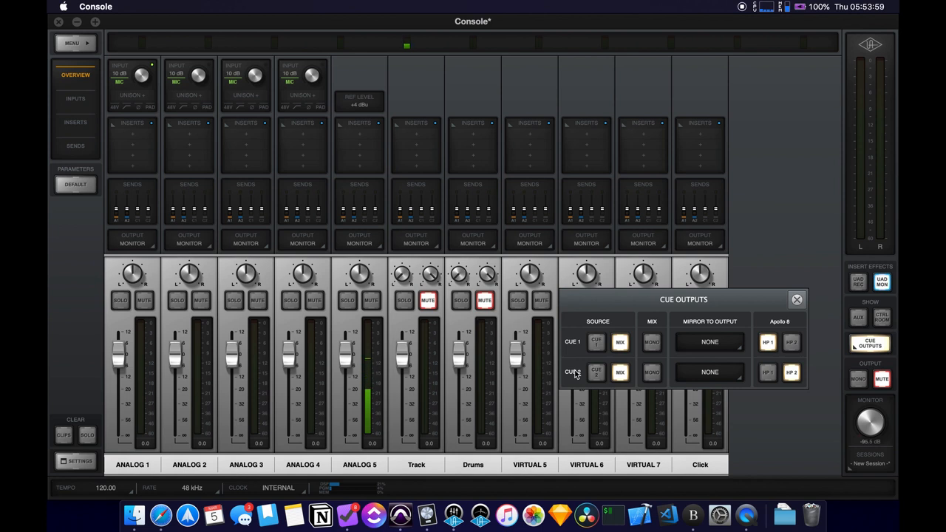
{"action": "mouse_move", "coordinate": [576, 361]}
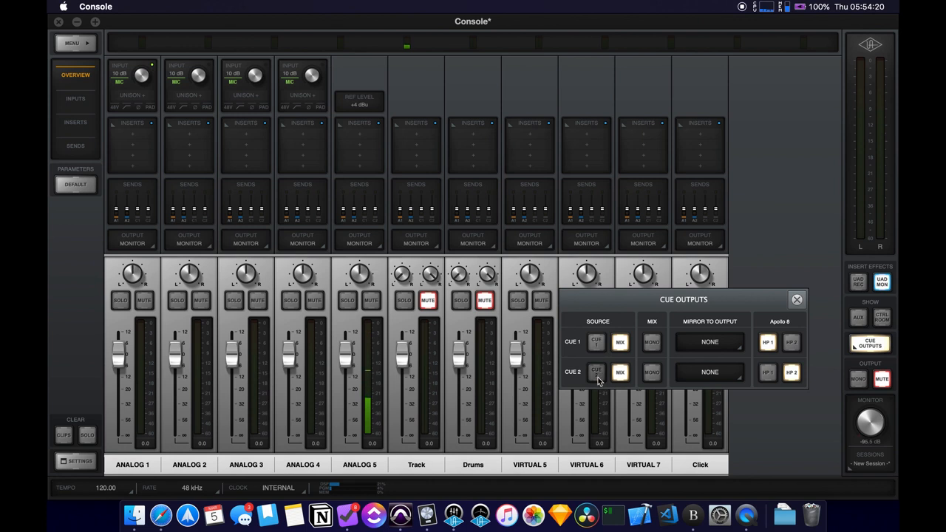
{"action": "left_click", "coordinate": [619, 373]}
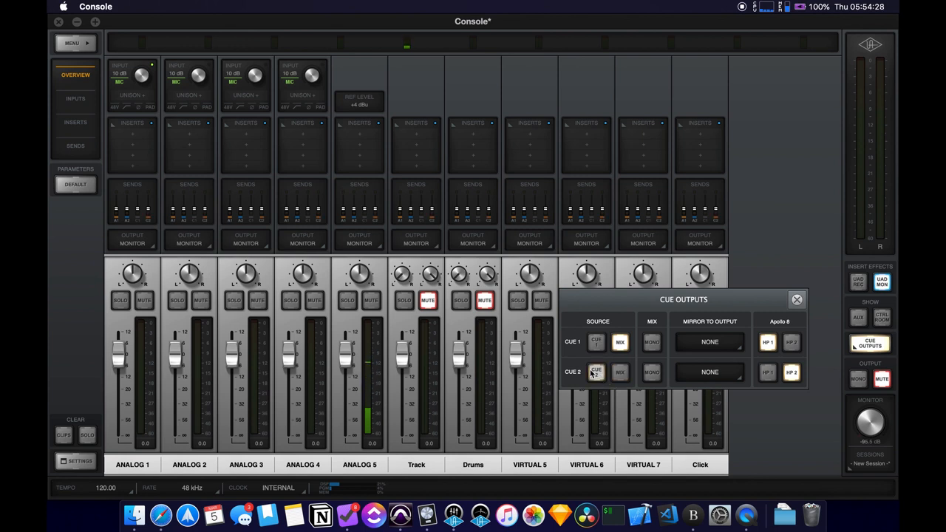
{"action": "left_click", "coordinate": [596, 373]}
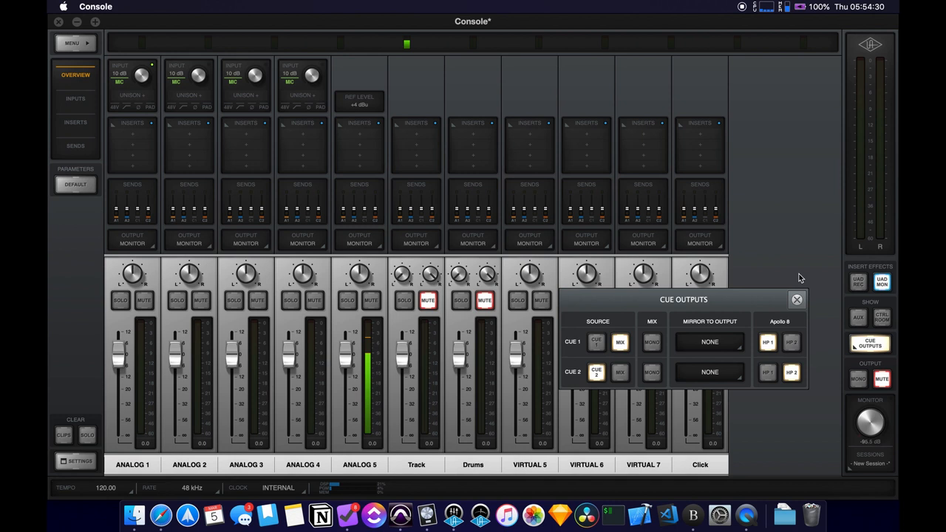
{"action": "left_click", "coordinate": [796, 298]}
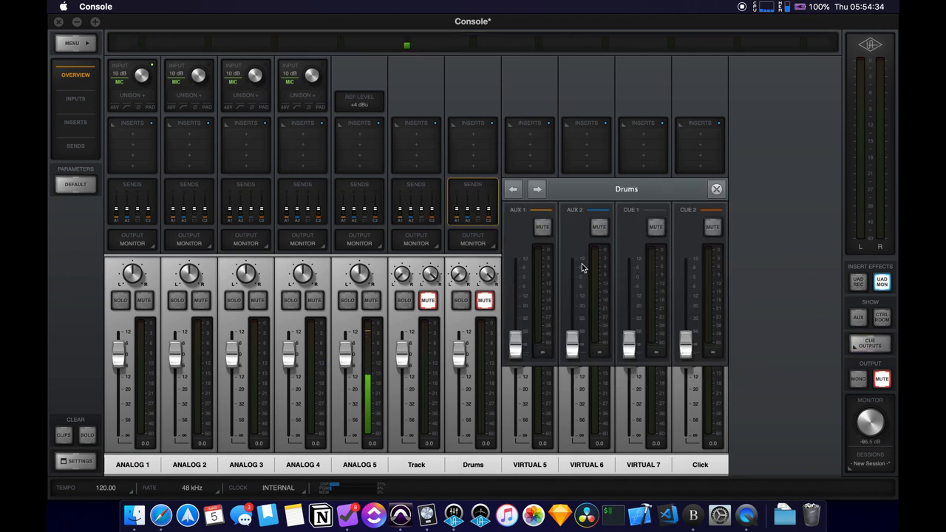
Raise the Cue 2 sends for Track, Click and Drums, then select ANALOG 5's name label
{"action": "left_click", "coordinate": [715, 189]}
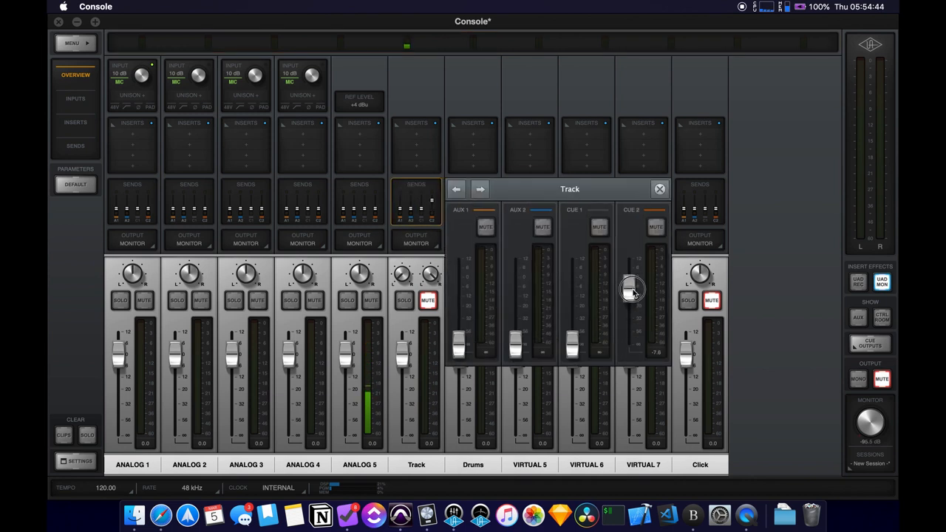
{"action": "left_click", "coordinate": [659, 190]}
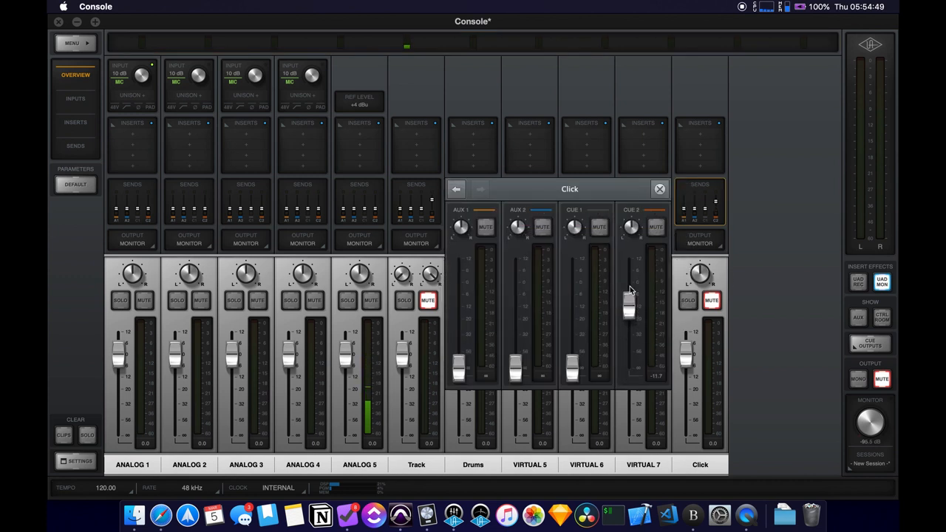
{"action": "left_click", "coordinate": [659, 189]}
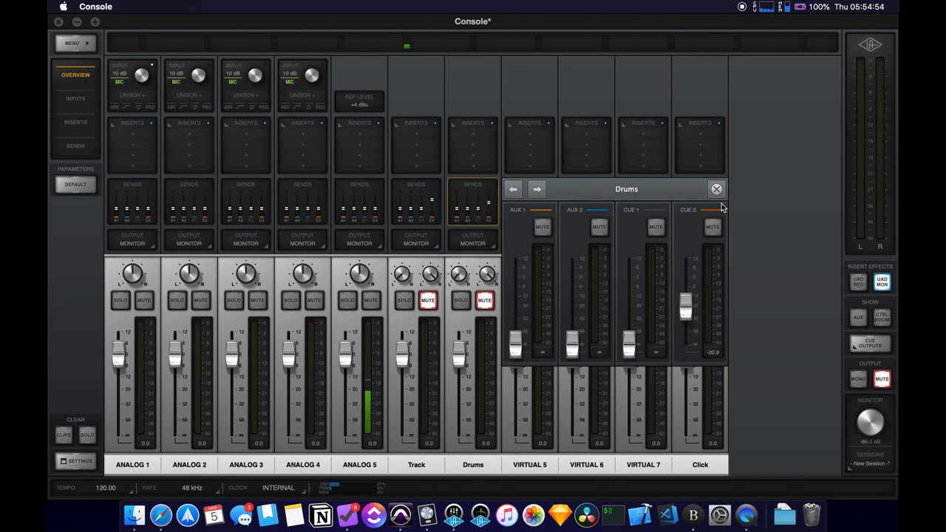
{"action": "left_click", "coordinate": [715, 189]}
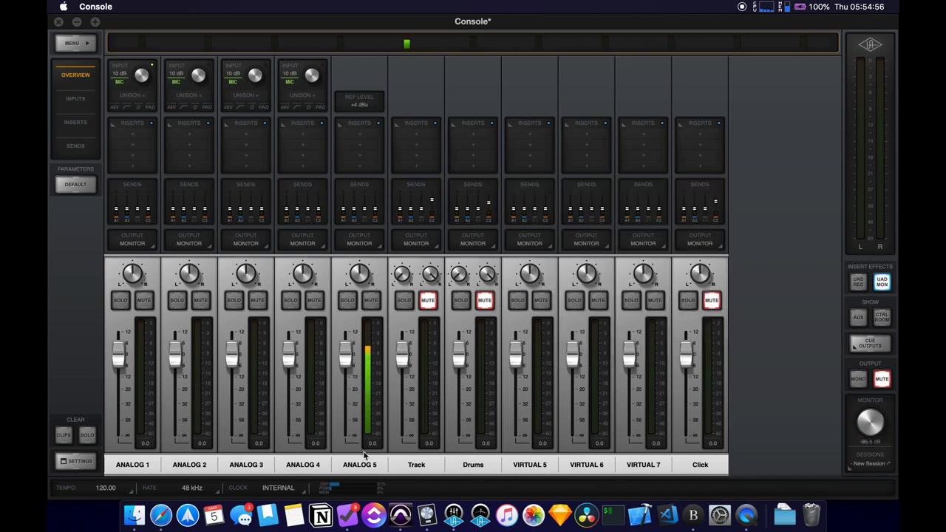
{"action": "left_click", "coordinate": [359, 464]}
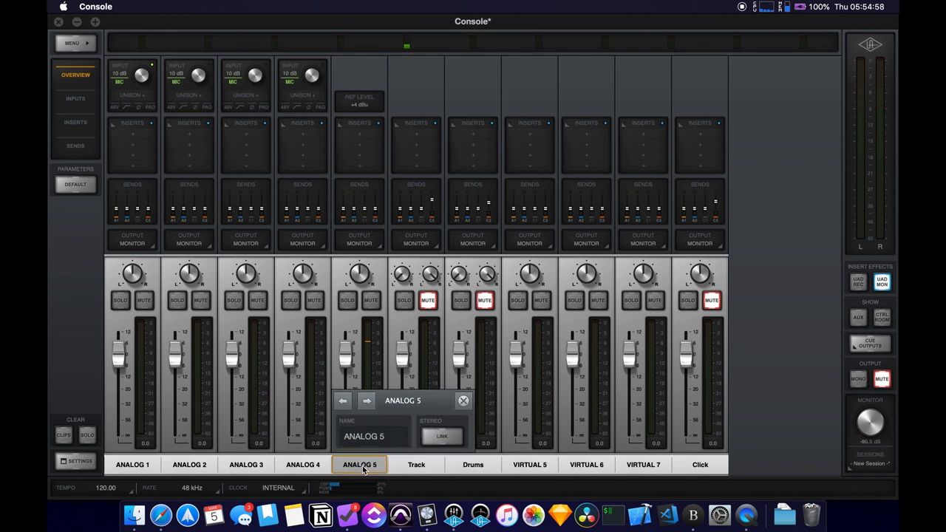
Rename ANALOG 5 to Vocal, send it to Cue 2, and bring the Cue Outputs settings back up
{"action": "double_click", "coordinate": [364, 435]}
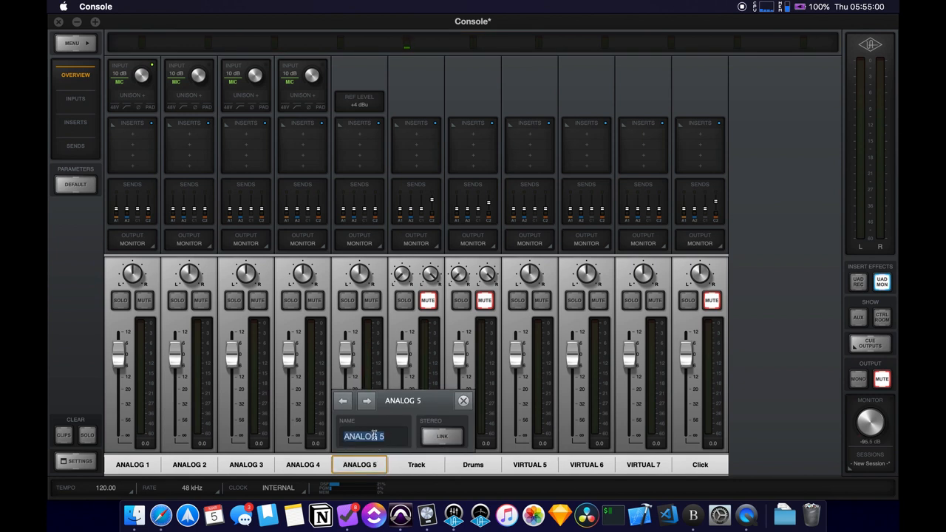
{"action": "type", "text": "V"}
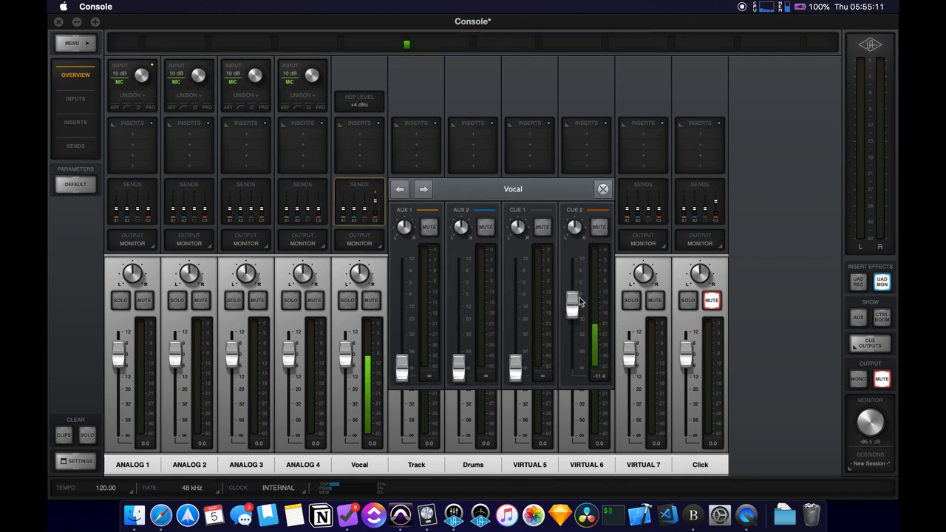
{"action": "left_click", "coordinate": [603, 189]}
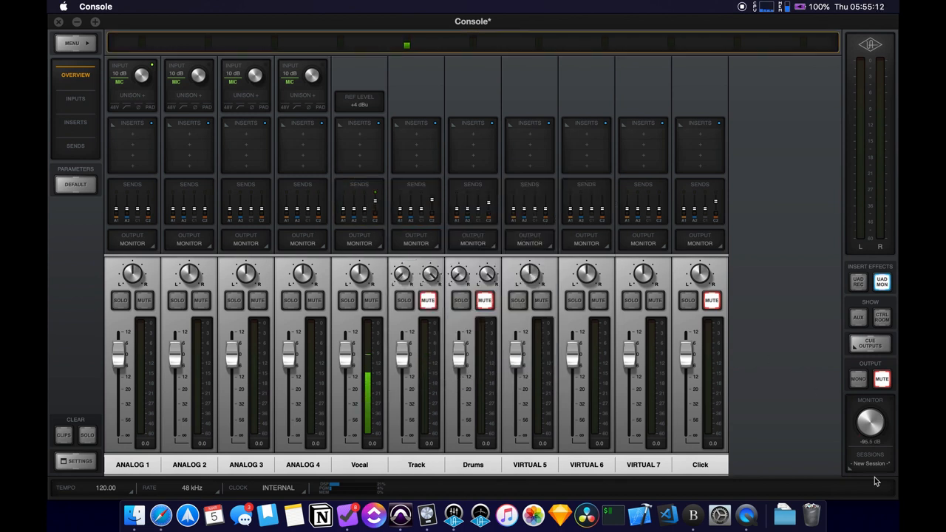
{"action": "left_click", "coordinate": [869, 343]}
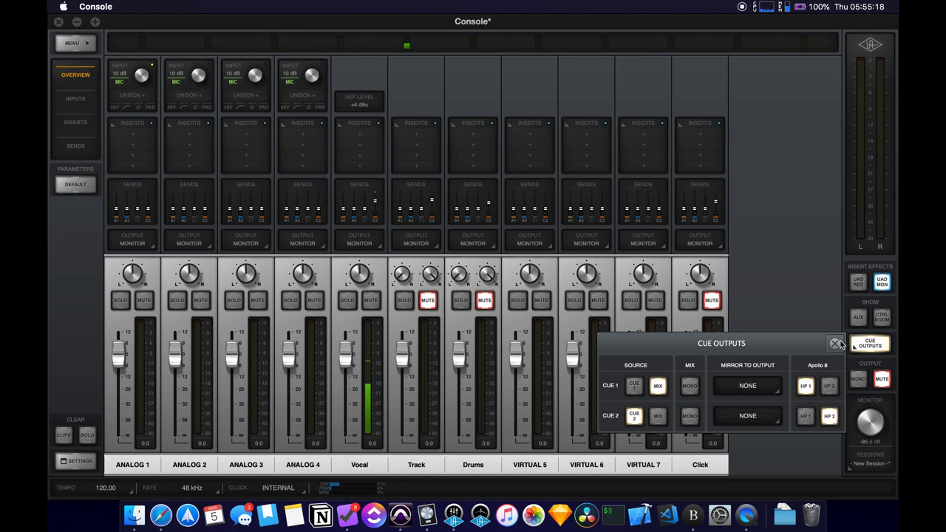
Close Cue Outputs and Vocal's sends, then show the Aux 1 and Aux 2 return strips
{"action": "left_click", "coordinate": [836, 343]}
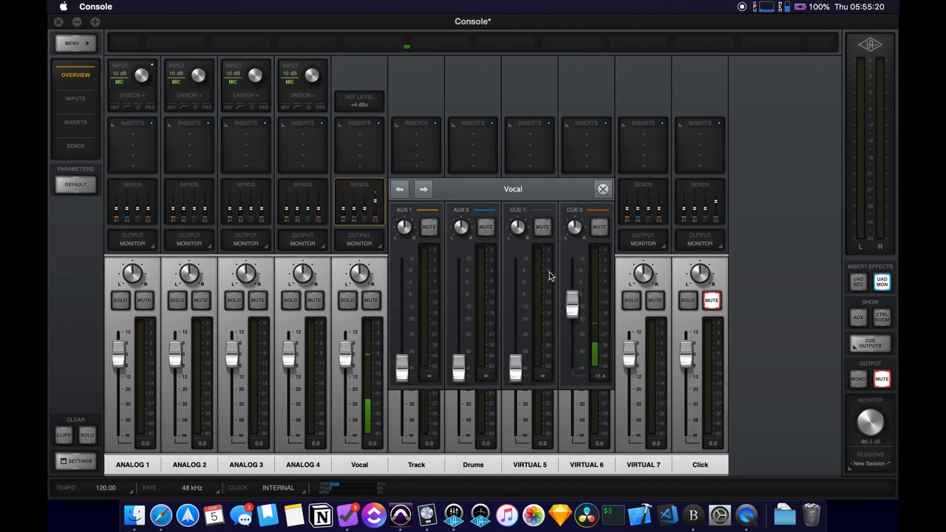
{"action": "left_click", "coordinate": [603, 189]}
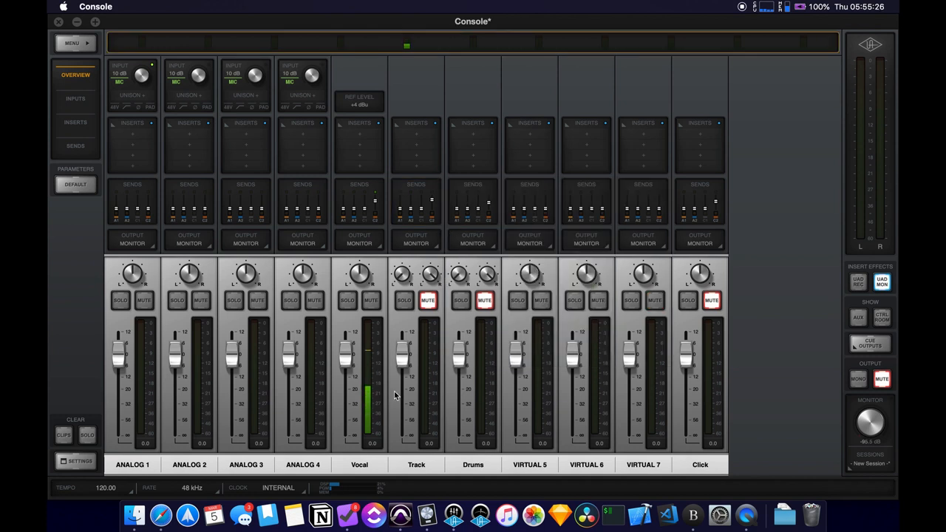
{"action": "mouse_move", "coordinate": [474, 328]}
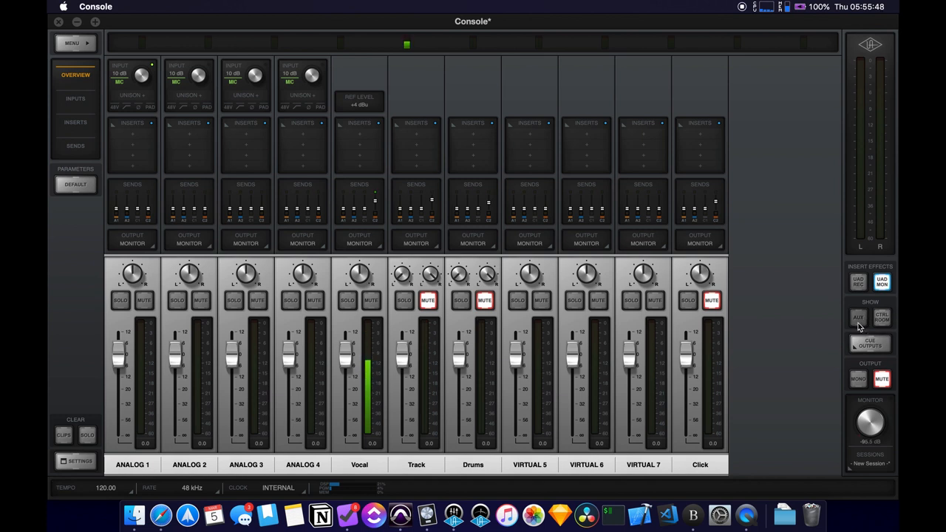
{"action": "left_click", "coordinate": [858, 316]}
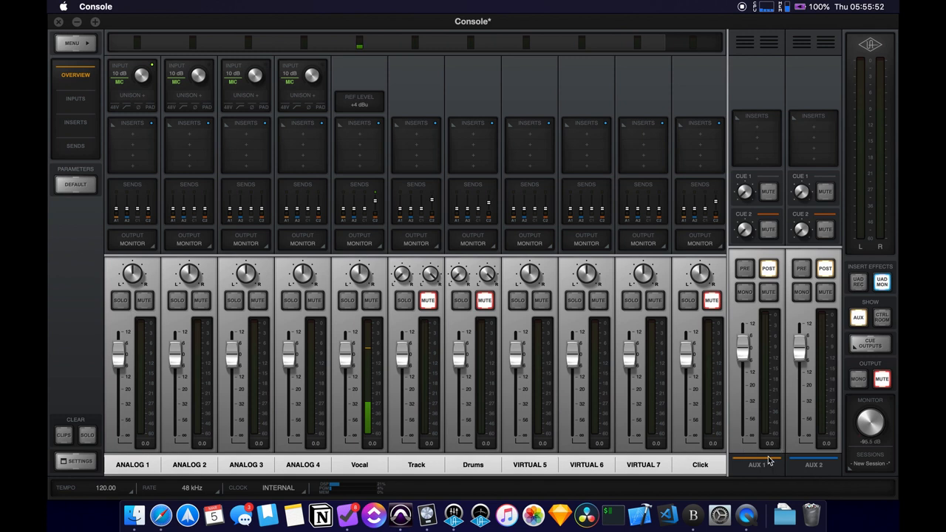
{"action": "mouse_move", "coordinate": [767, 467]}
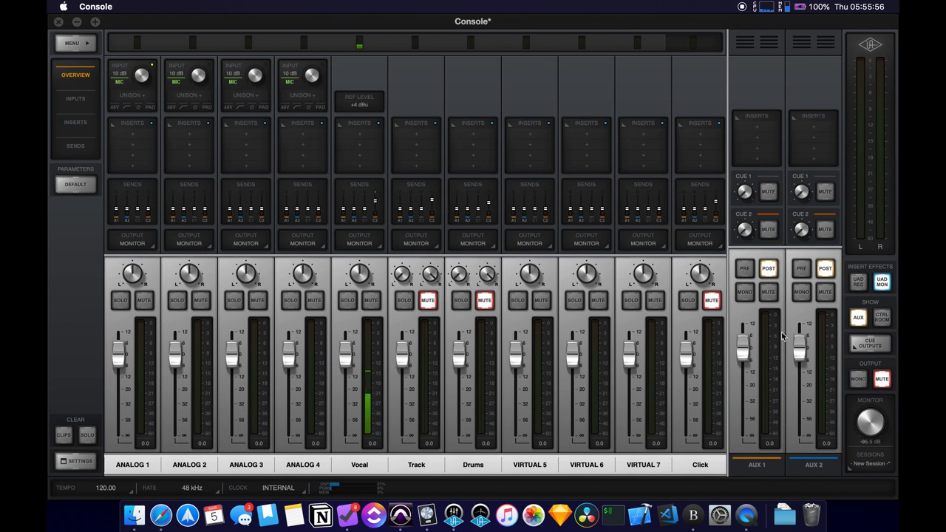
Insert a RealVerb Pro reverb on Aux 1's first slot and close its plug-in window
{"action": "left_click", "coordinate": [757, 127]}
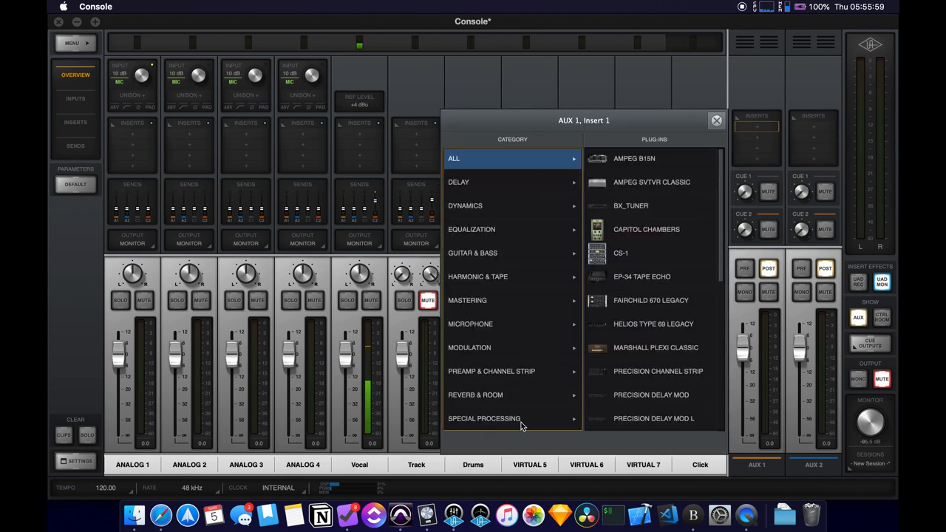
{"action": "left_click", "coordinate": [476, 395]}
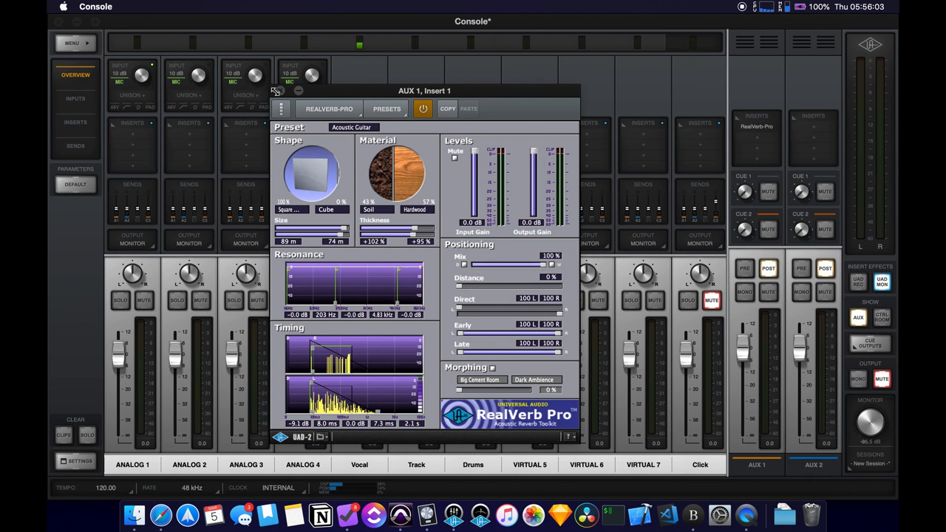
{"action": "left_click", "coordinate": [280, 90]}
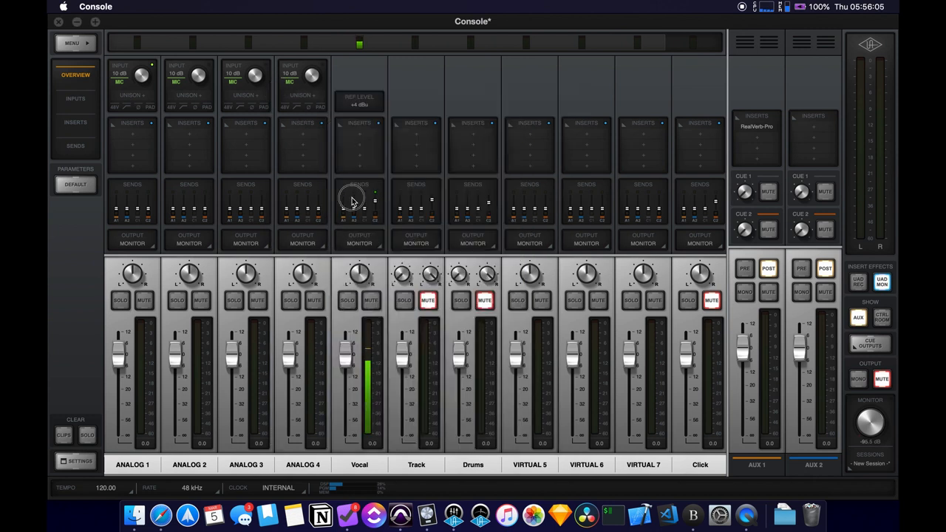
Raise the Vocal channel's Aux 1 send fader so it feeds the RealVerb Pro reverb
{"action": "left_click", "coordinate": [359, 199]}
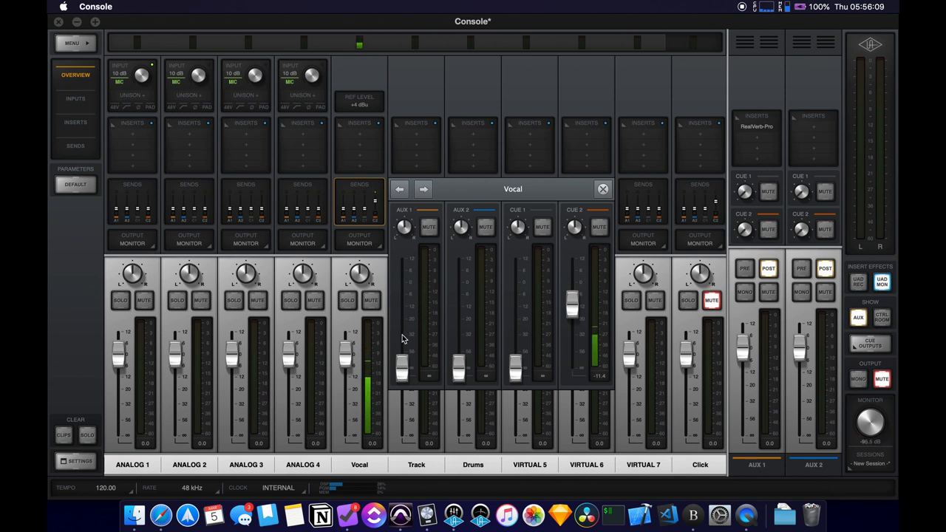
{"action": "left_click_drag", "start_coordinate": [402, 362], "coordinate": [405, 325]}
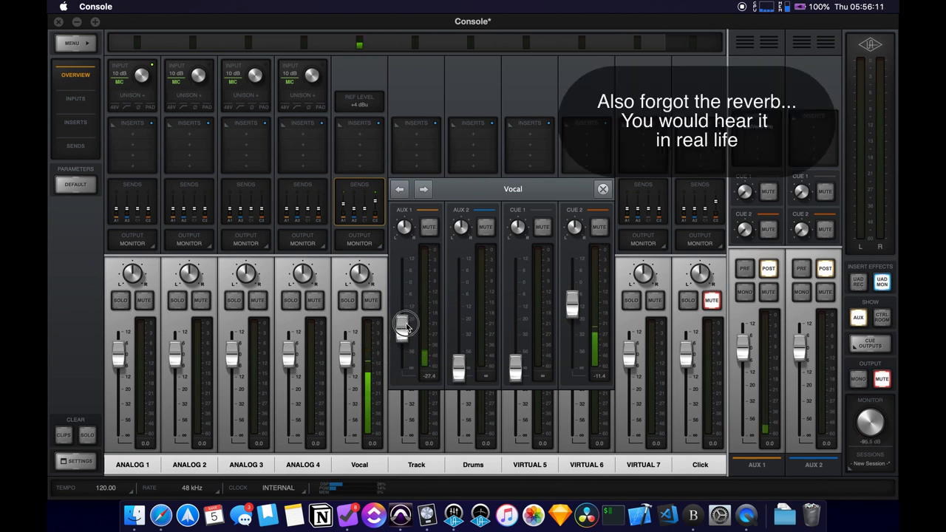
{"action": "left_click_drag", "start_coordinate": [405, 328], "coordinate": [413, 288]}
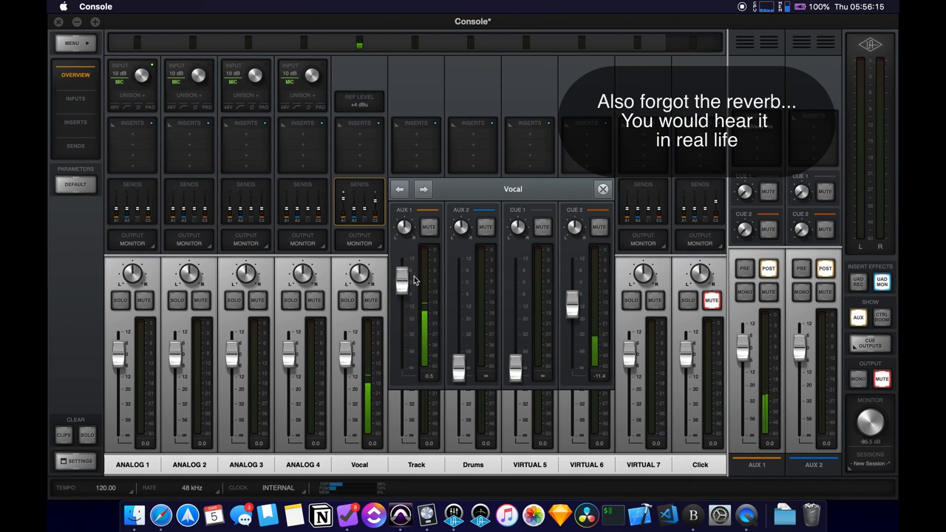
{"action": "mouse_move", "coordinate": [450, 296]}
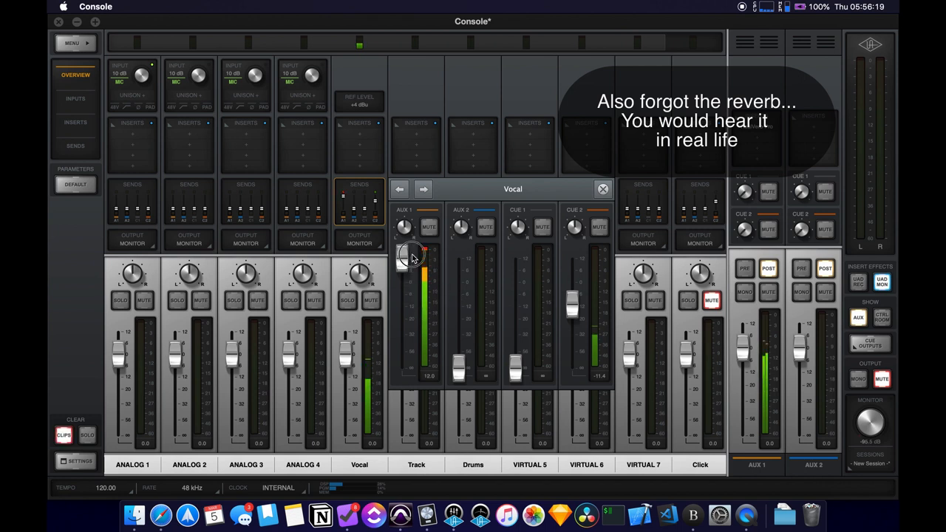
{"action": "left_click_drag", "start_coordinate": [411, 255], "coordinate": [407, 310]}
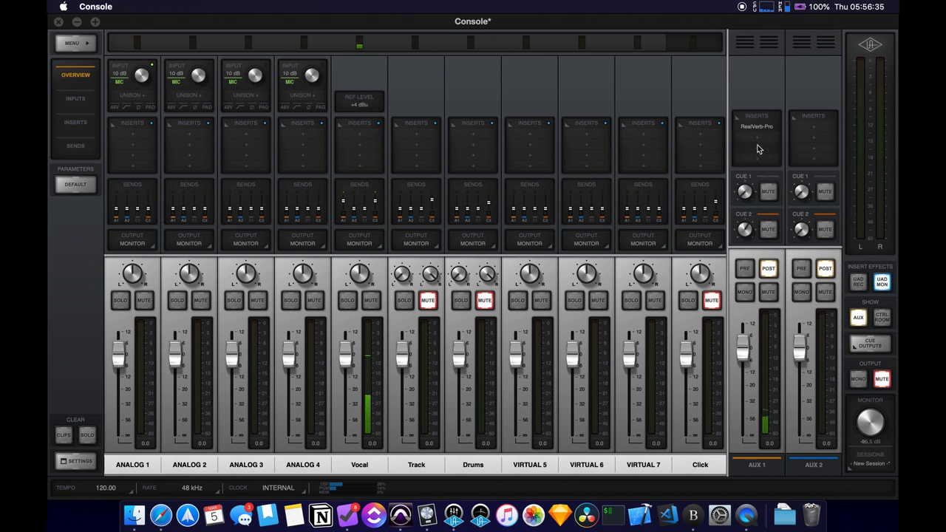
{"action": "mouse_move", "coordinate": [786, 281]}
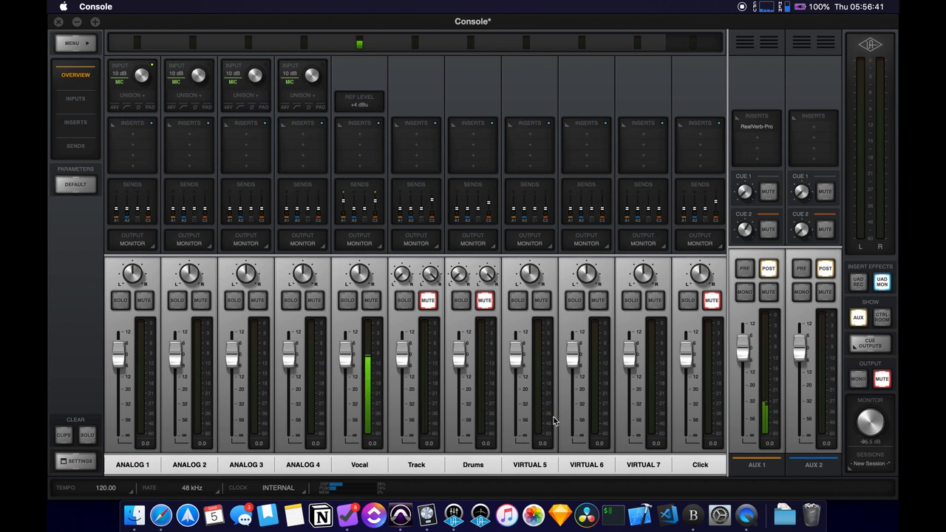
{"action": "left_click", "coordinate": [360, 464]}
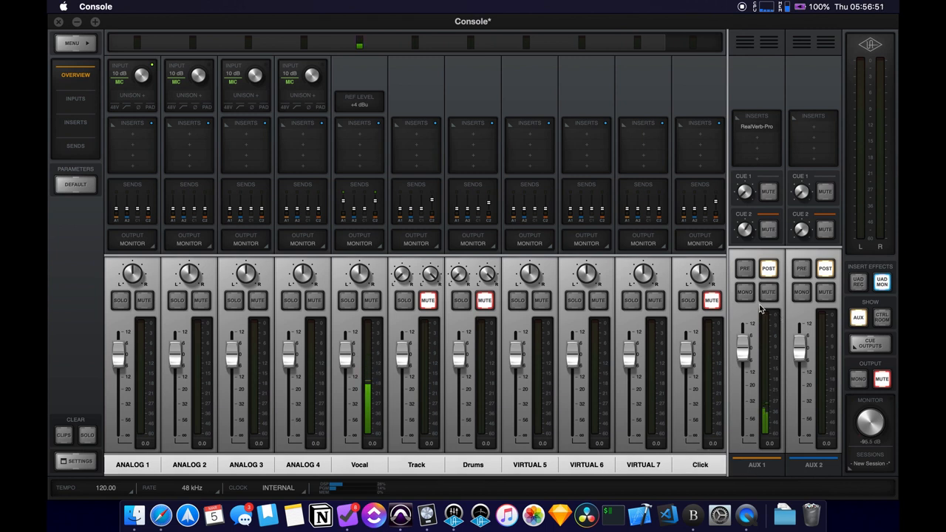
{"action": "mouse_move", "coordinate": [402, 323]}
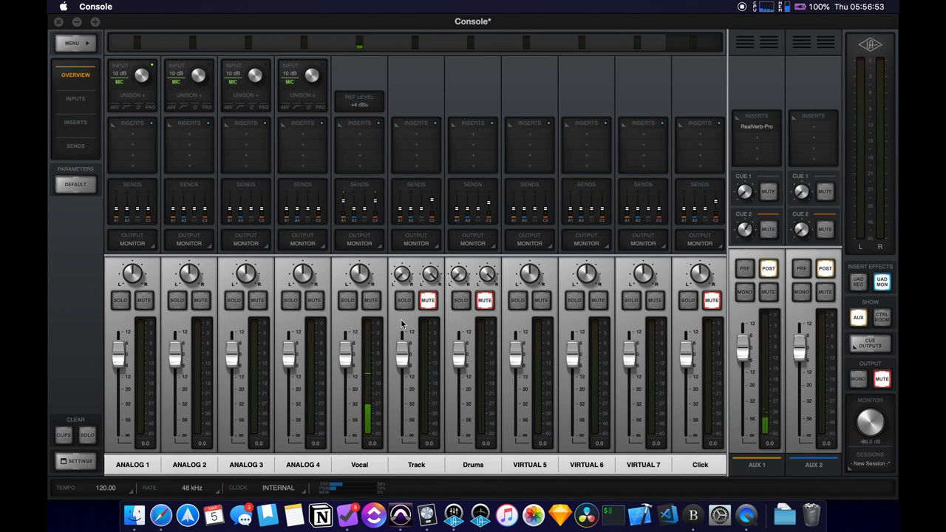